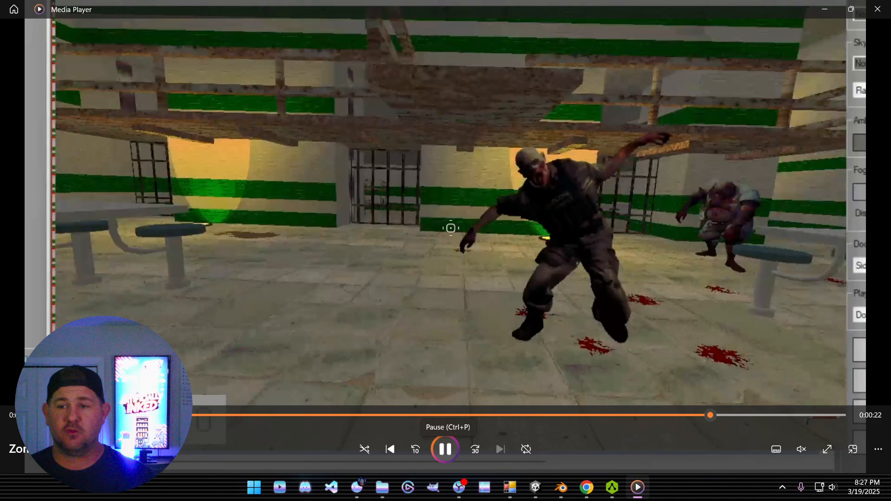
# Step: Pause the zombie game clip and play the Mortal Kombat 1 behind-the-scenes footage
pyautogui.click(445, 449)
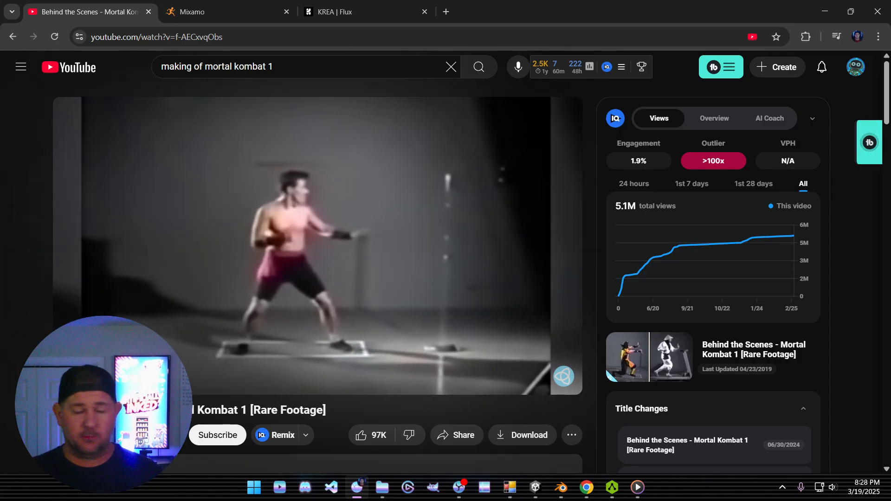
pyautogui.click(316, 246)
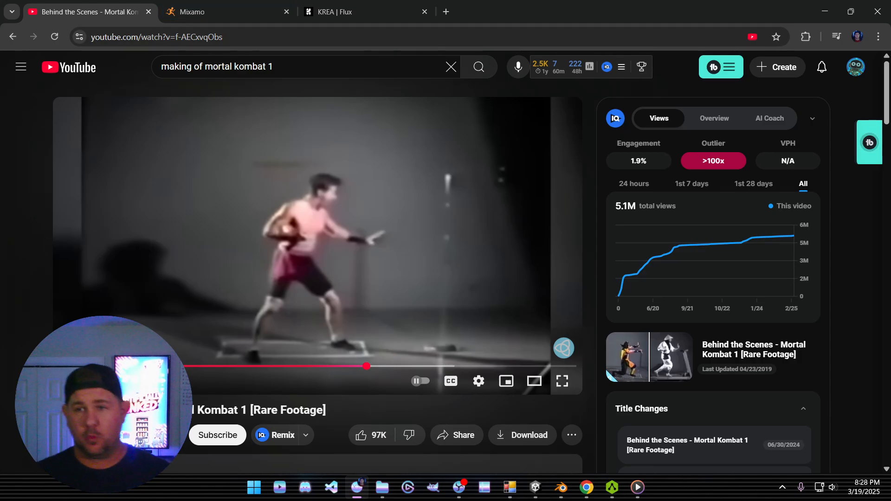
pyautogui.moveTo(364, 12)
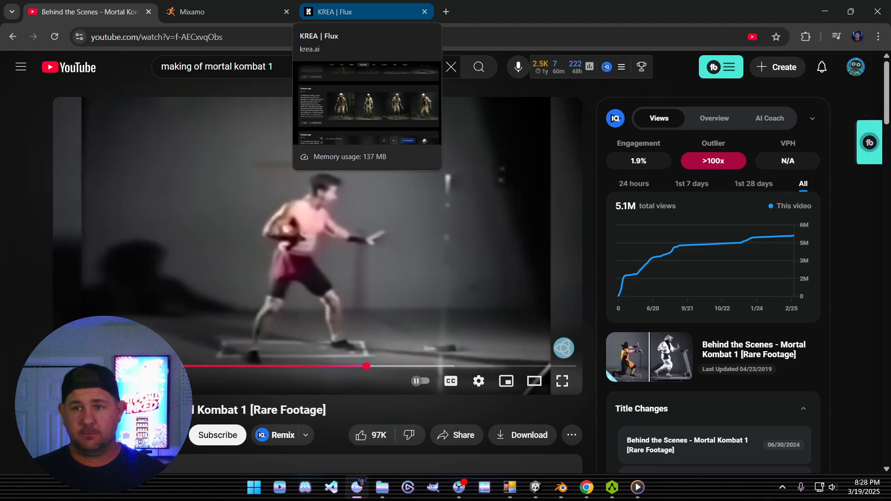
# Step: Scroll through KREA's Flux history of earlier Husk skeletal prisoner image batches
pyautogui.click(352, 11)
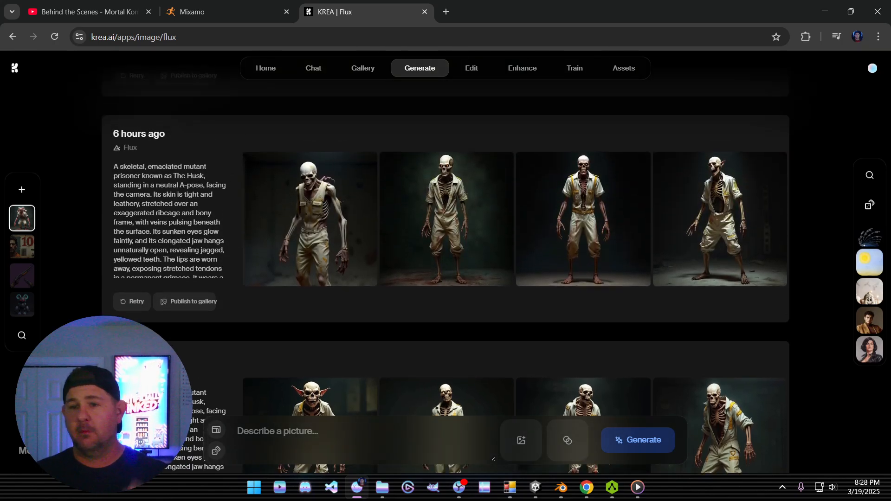
pyautogui.scroll(-3)
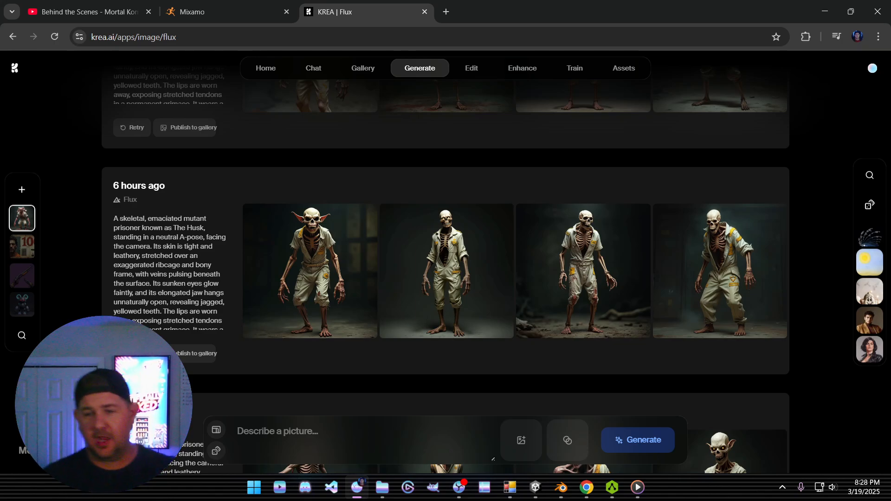
pyautogui.scroll(-3)
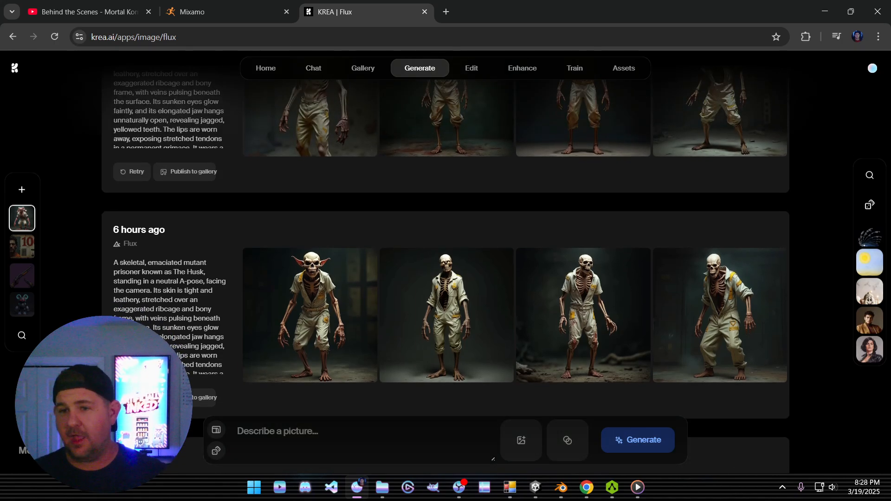
pyautogui.scroll(-3)
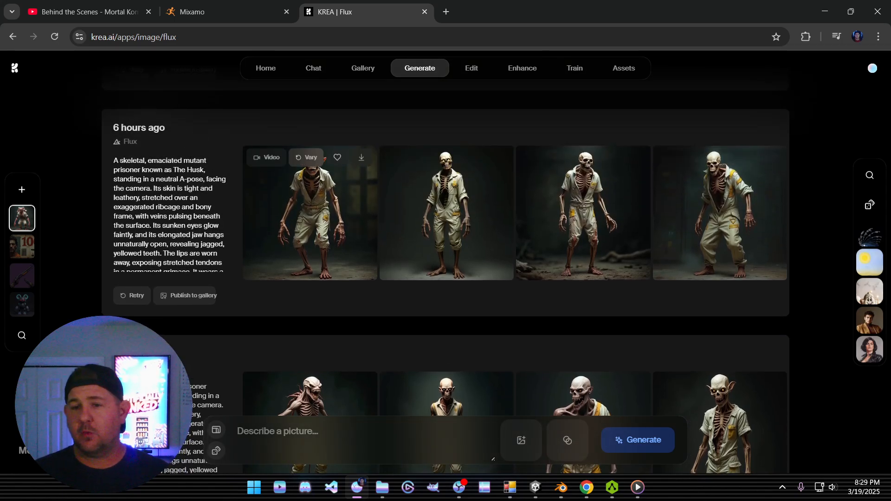
pyautogui.scroll(-3)
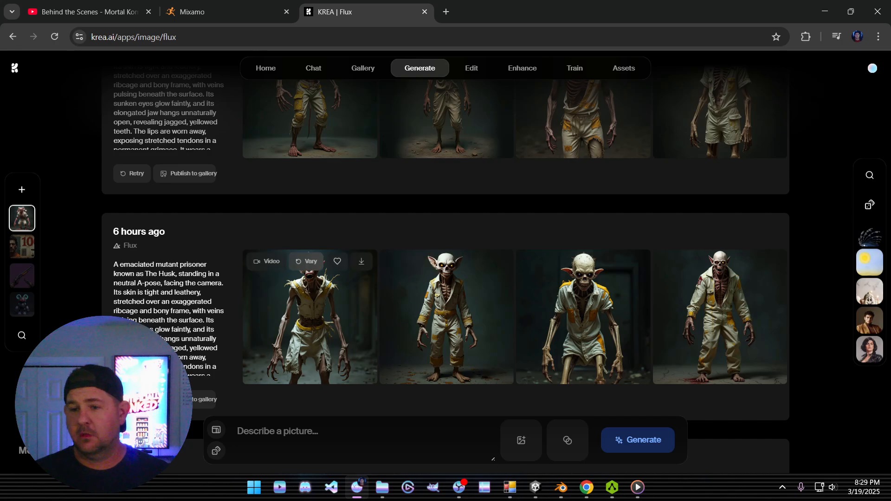
pyautogui.click(309, 316)
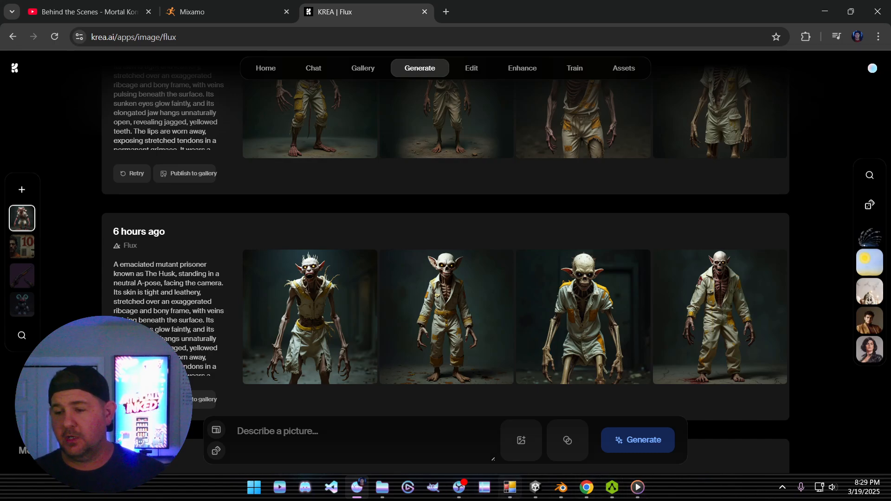
pyautogui.moveTo(586, 487)
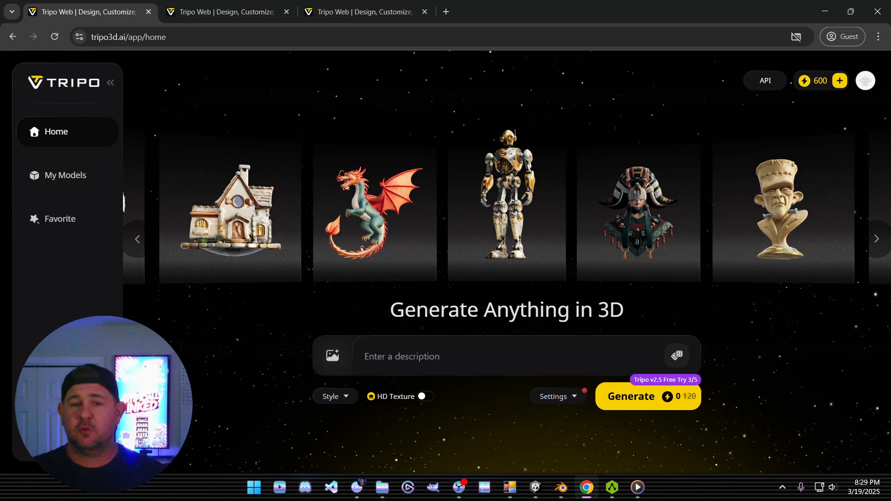
# Step: Browse Tripo's example carousel, then bring up the generated textured Husk zombie model
pyautogui.click(874, 239)
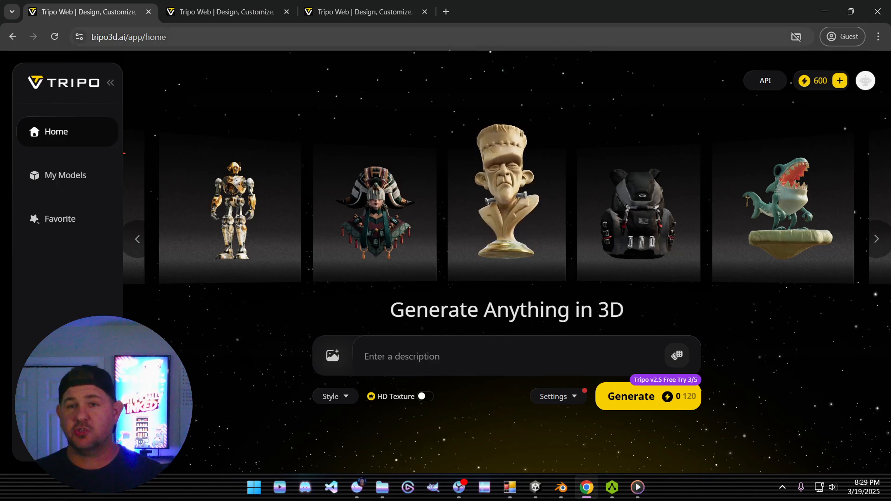
pyautogui.click(225, 11)
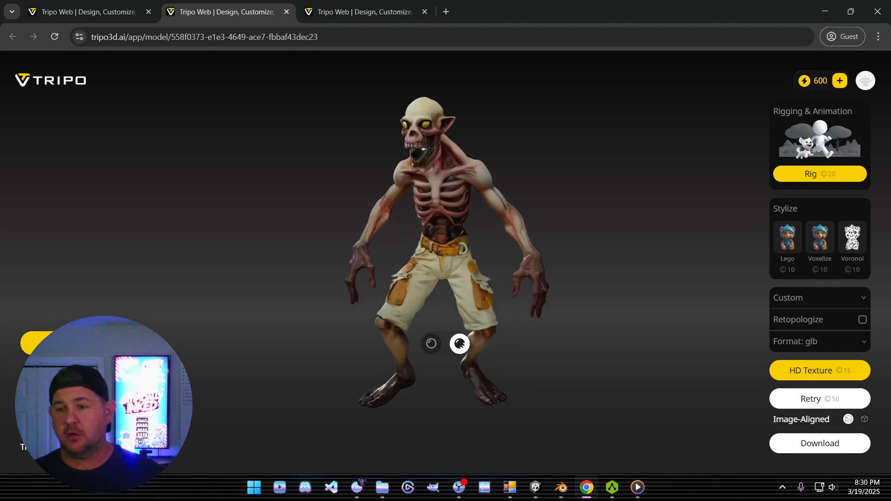
# Step: Review the multi-headed mutant's Custom export presets without changing them, then minimize the browser
pyautogui.click(364, 12)
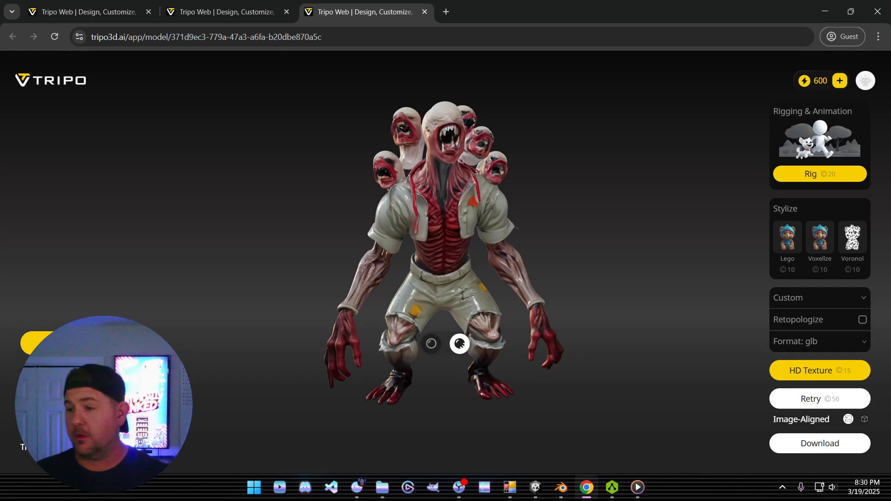
pyautogui.click(819, 297)
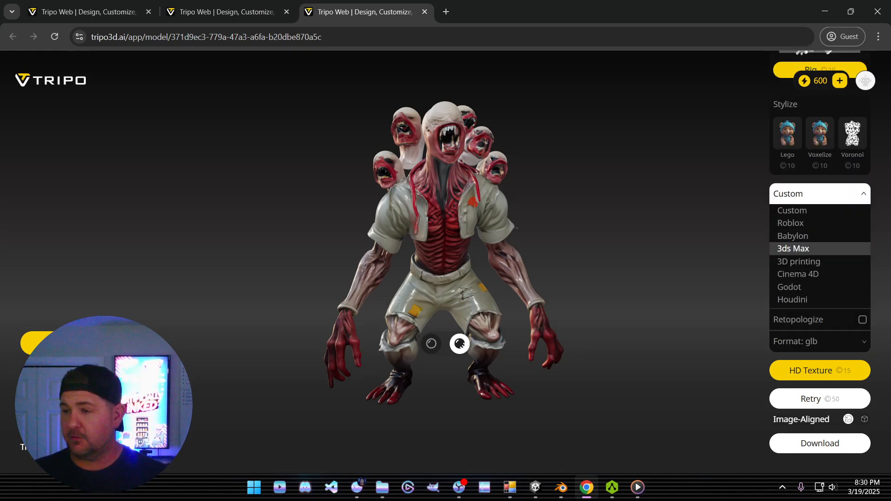
pyautogui.scroll(-3)
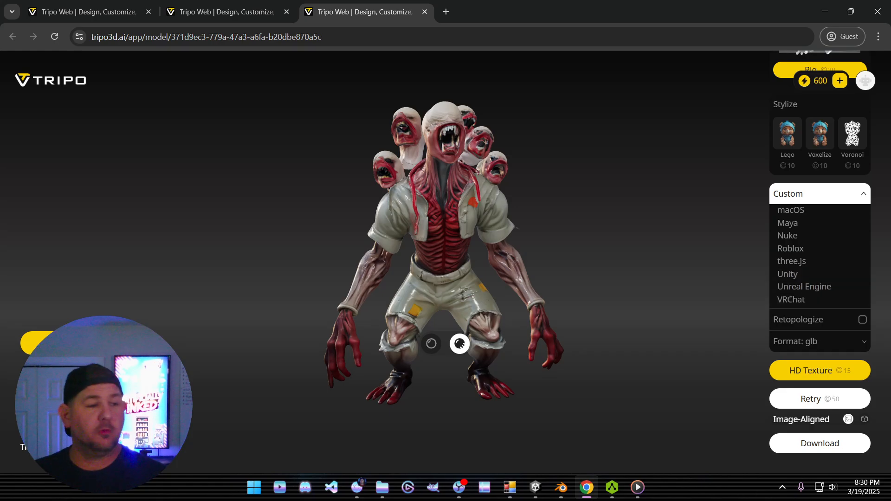
pyautogui.click(820, 193)
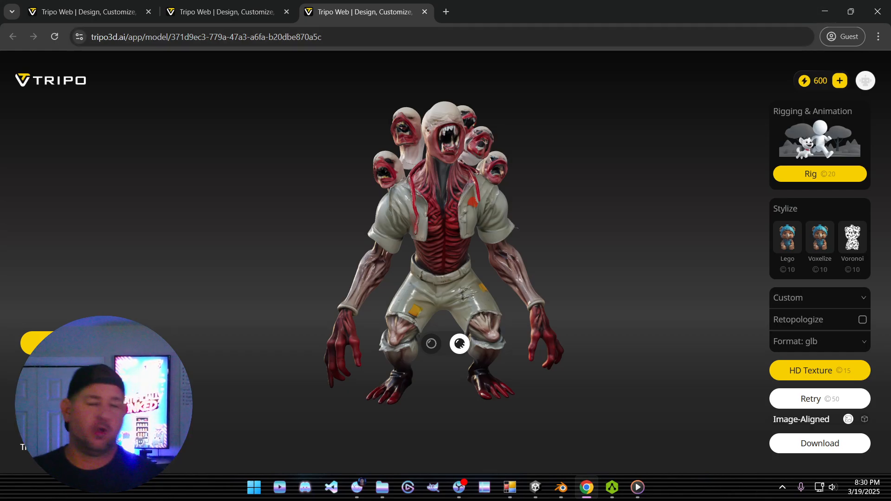
pyautogui.moveTo(825, 11)
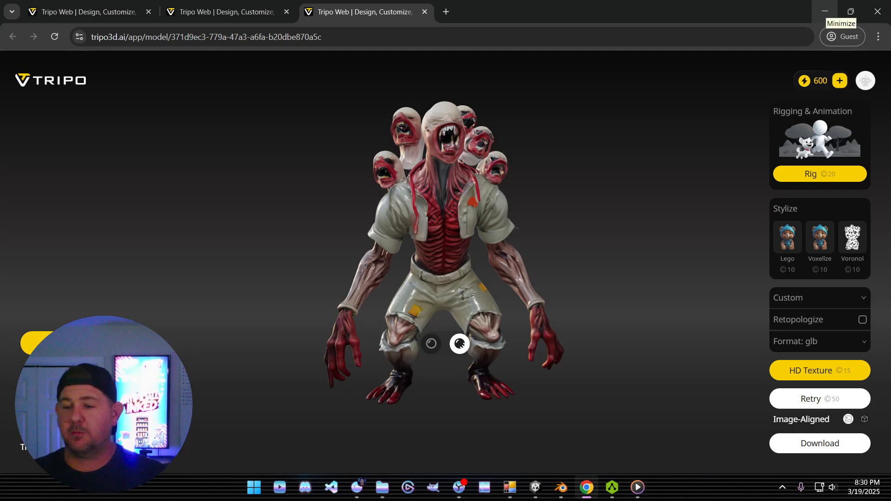
pyautogui.click(560, 488)
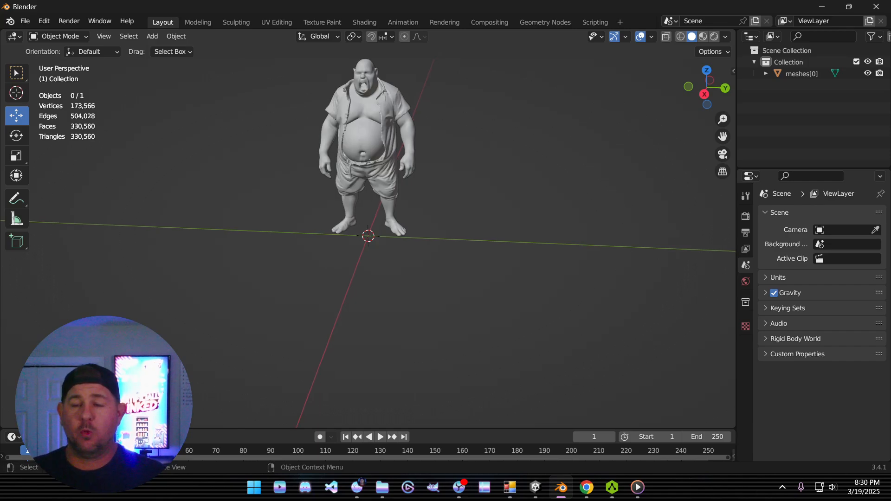
# Step: Zoom out in Blender's viewport to view the whole imported fat zombie mesh
pyautogui.scroll(-3)
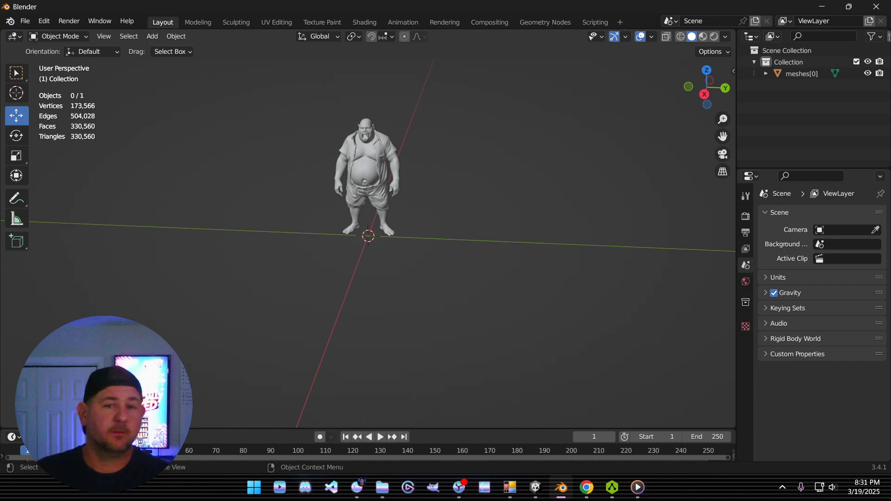
pyautogui.scroll(-3)
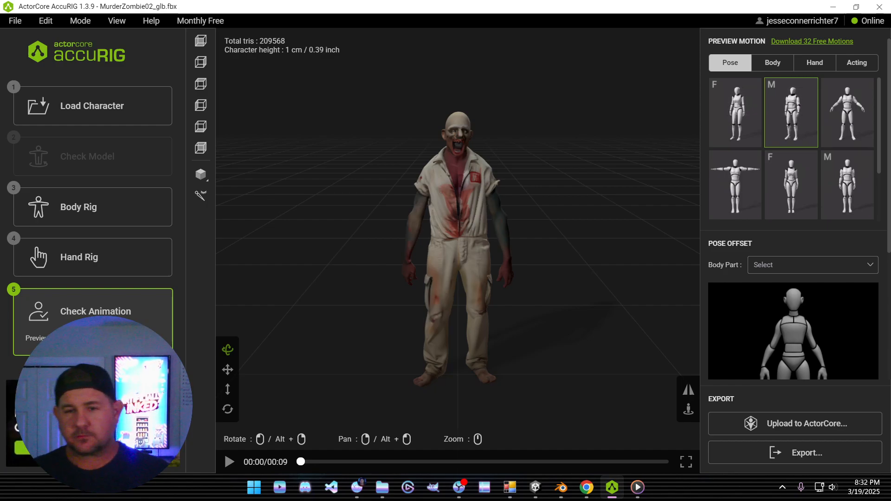
# Step: Play, pause and resume the zombie preview, pick an Acting walk motion, then minimize AccuRIG
pyautogui.click(229, 462)
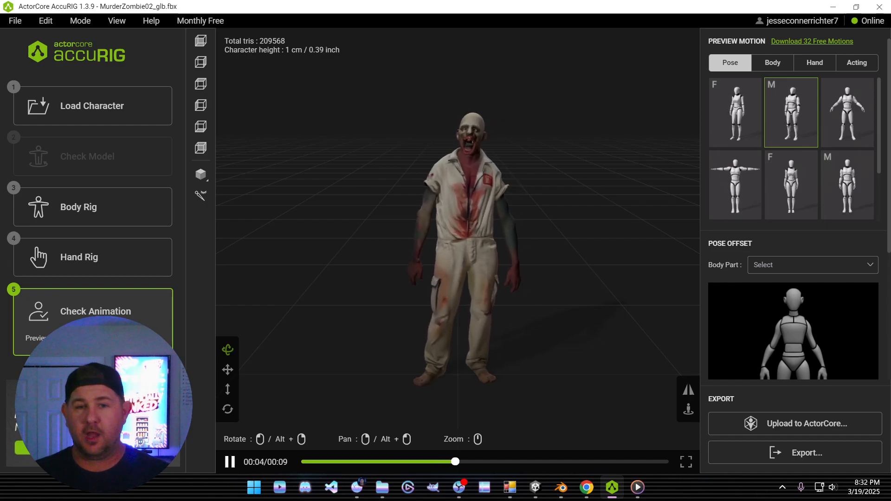
pyautogui.click(230, 462)
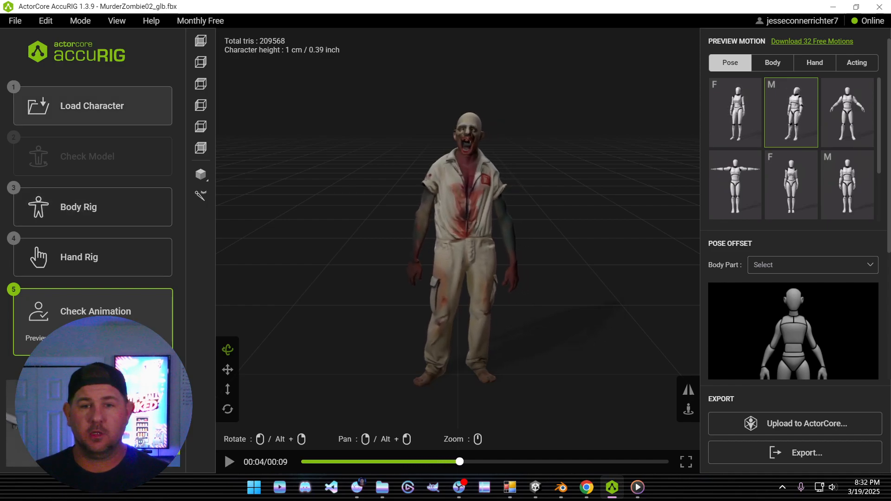
pyautogui.click(78, 207)
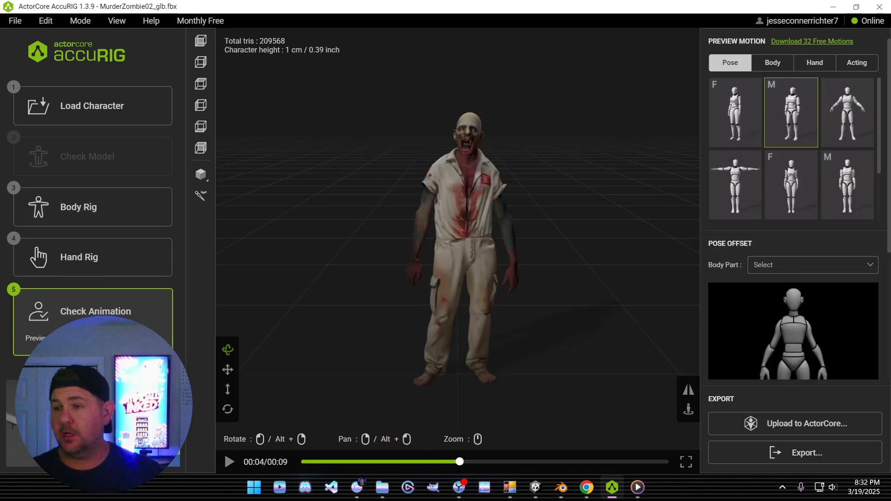
pyautogui.click(230, 461)
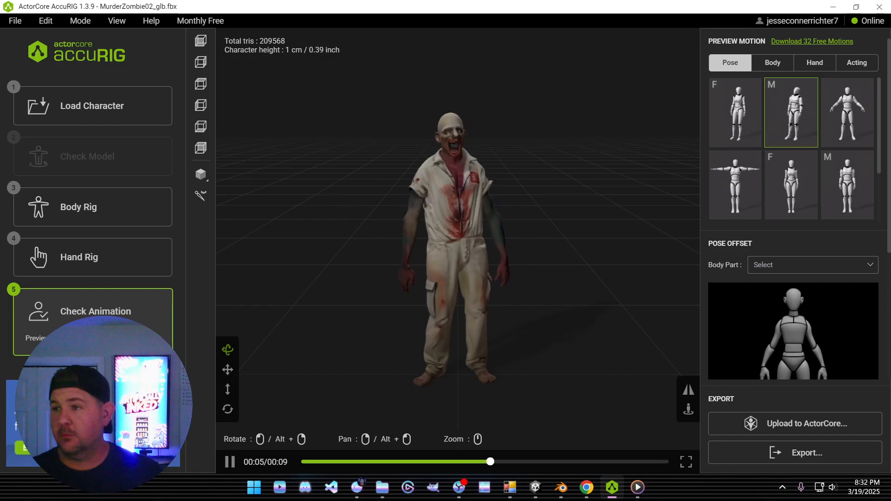
pyautogui.click(856, 63)
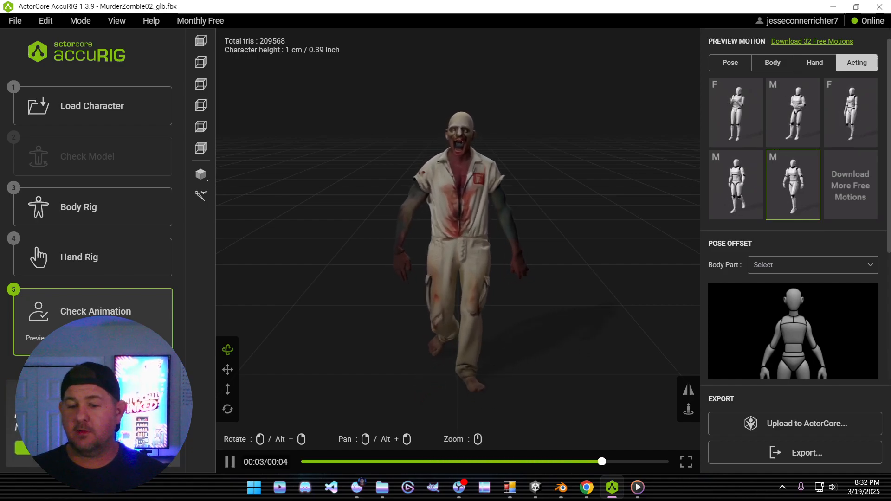
pyautogui.click(230, 463)
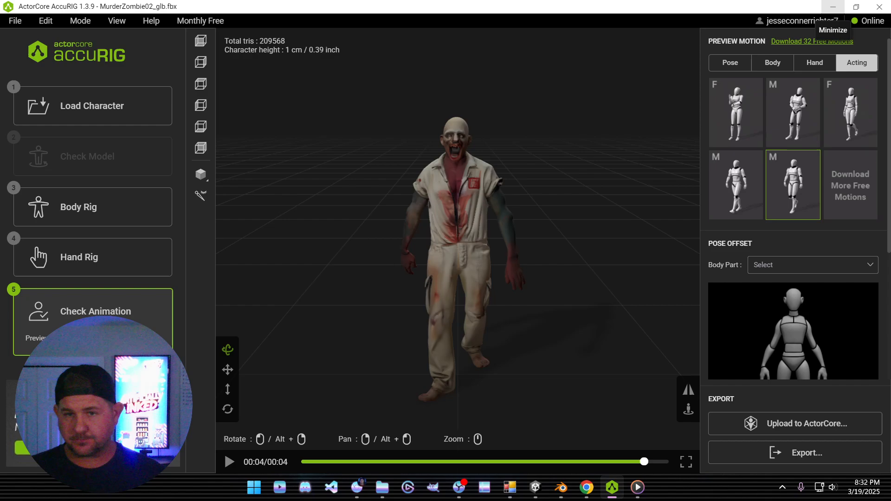
pyautogui.click(587, 487)
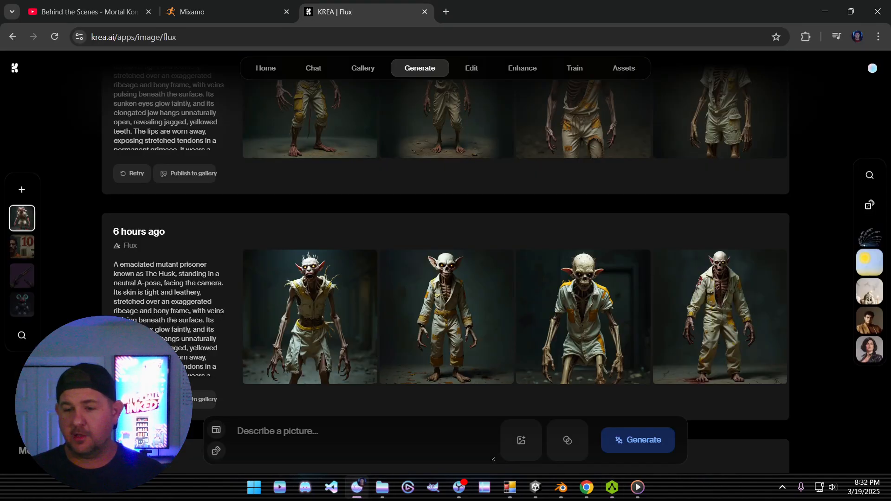
# Step: Preview Mixamo's 'Stop Walking With Rifle' animation on the orange soldier
pyautogui.click(222, 11)
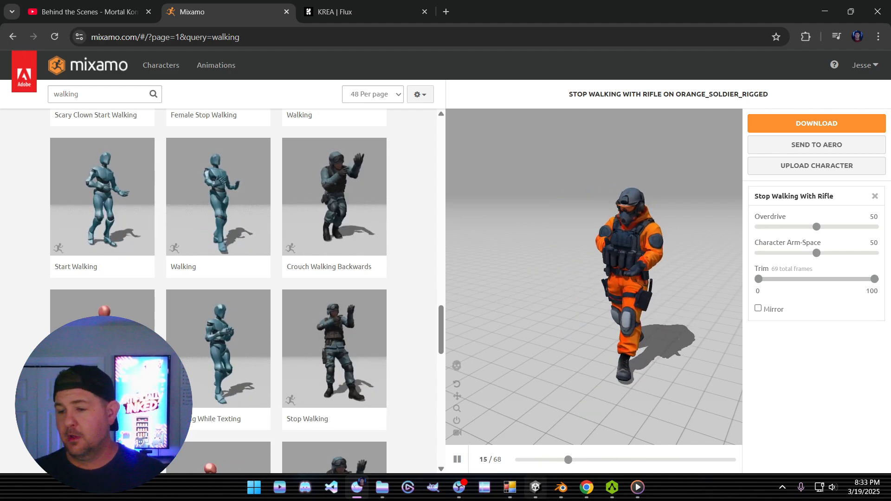
pyautogui.click(612, 487)
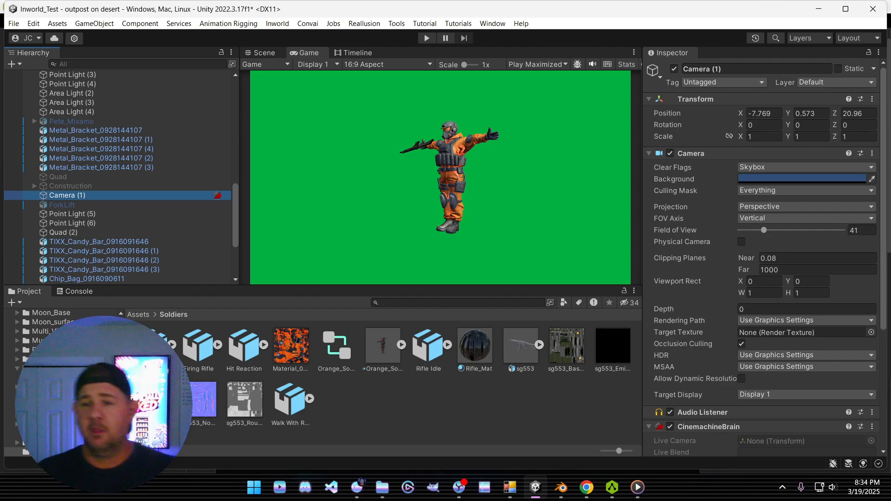
# Step: Show Camera (1)'s Game view of the T-posed soldier on the green backdrop
pyautogui.click(261, 53)
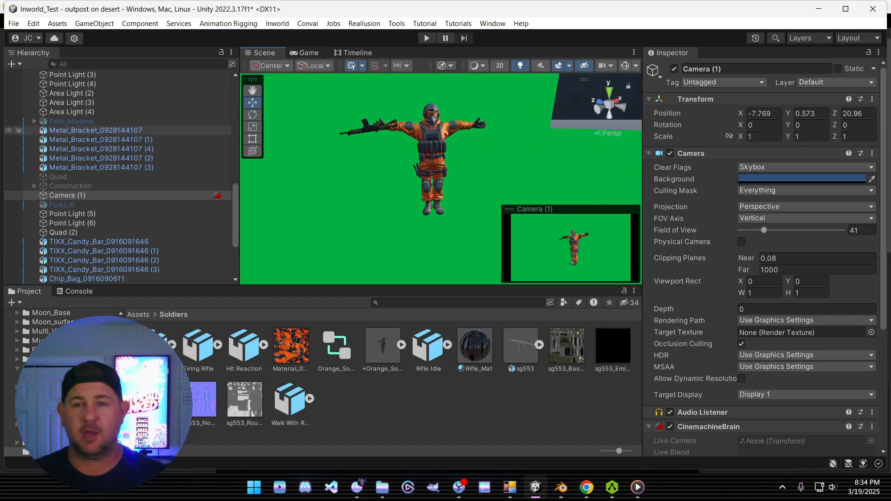
# Step: Return to the Scene view and scroll the Hierarchy up to 'outpost on desert' objects
pyautogui.click(309, 52)
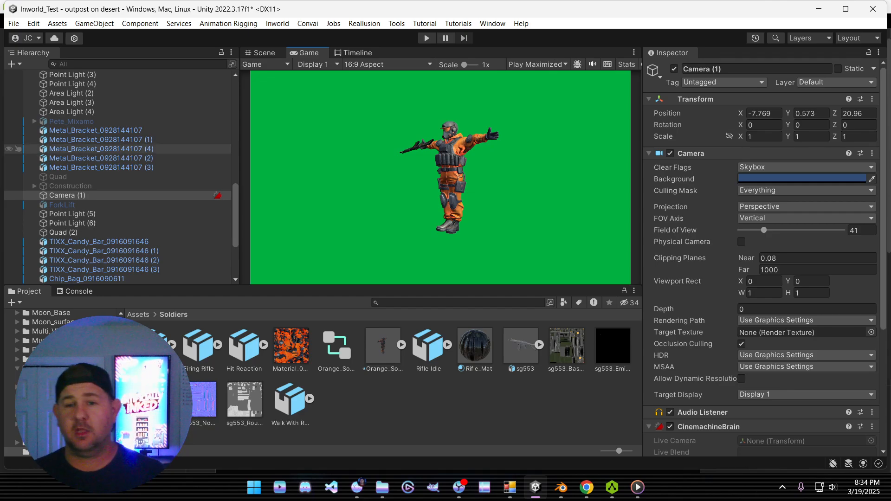
pyautogui.click(262, 52)
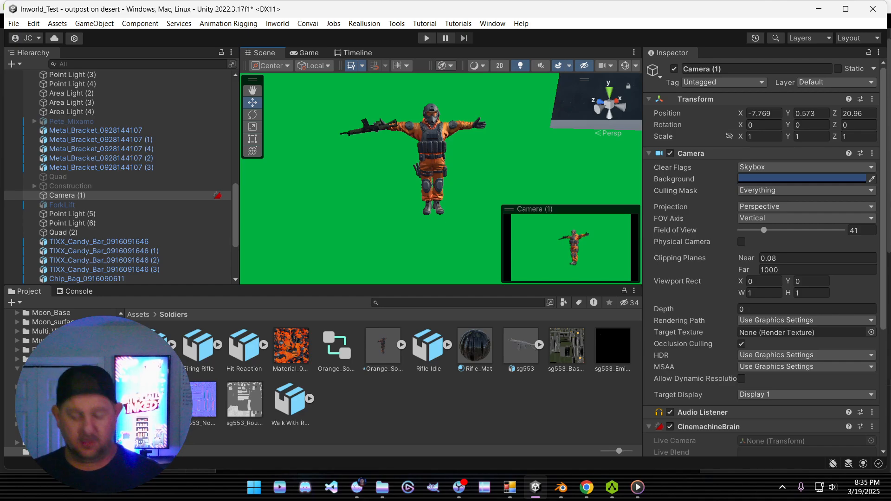
pyautogui.scroll(3)
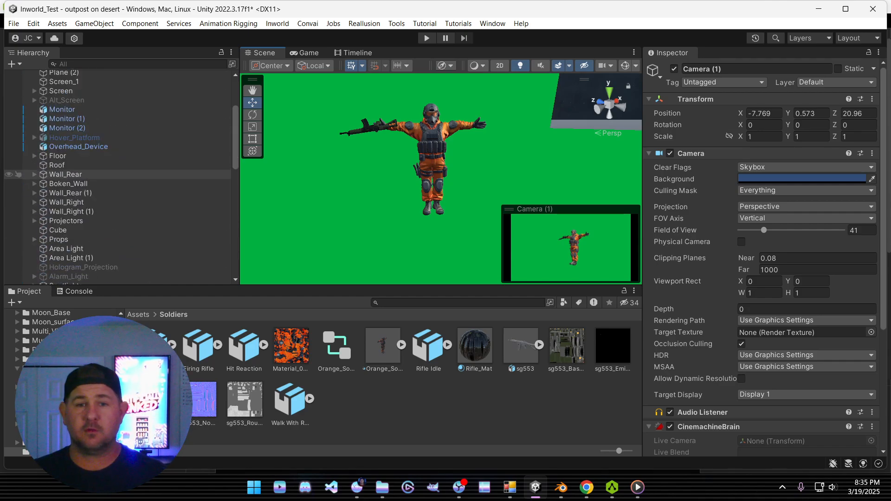
pyautogui.scroll(3)
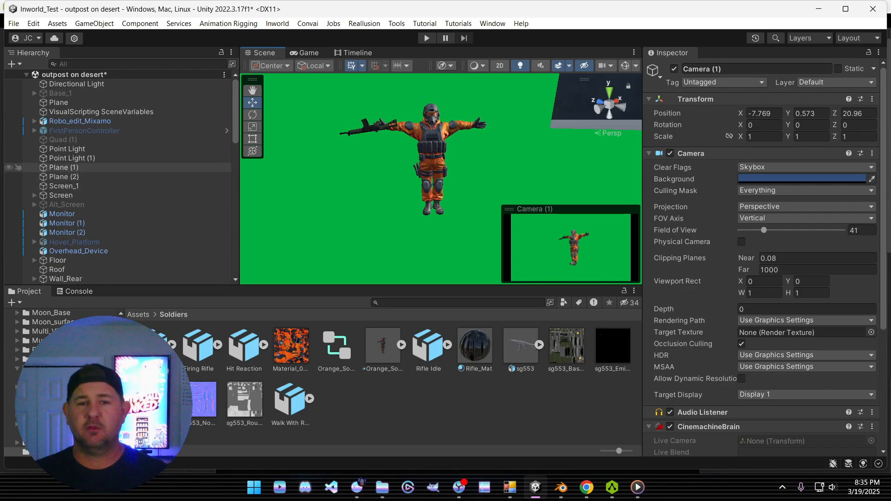
# Step: Tint the Point Light red, then reset its colour to white (FFFFFF) and play
pyautogui.click(67, 149)
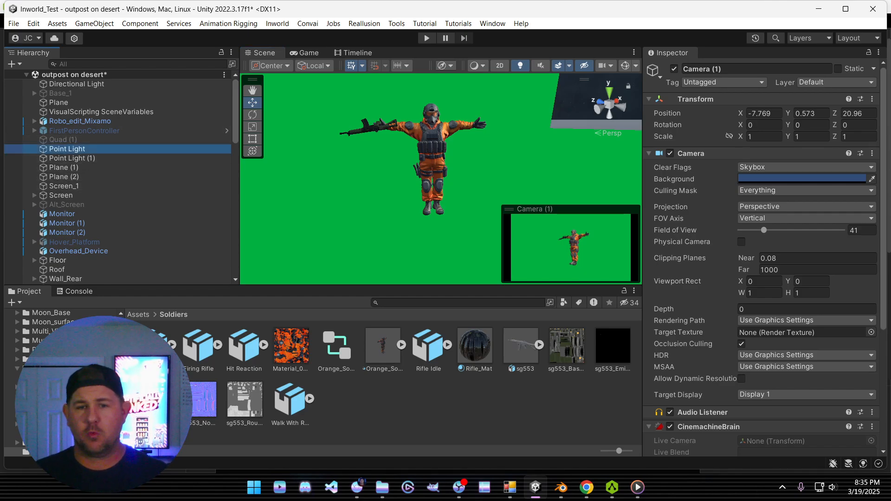
pyautogui.click(66, 149)
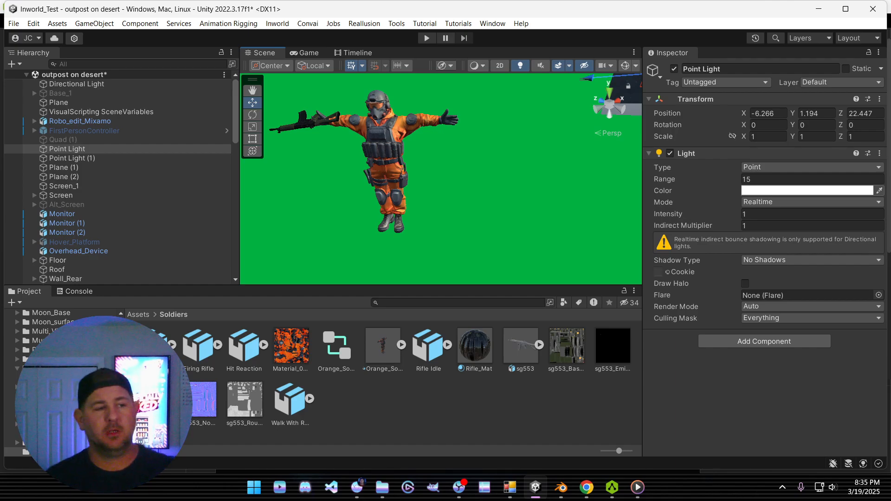
pyautogui.click(807, 190)
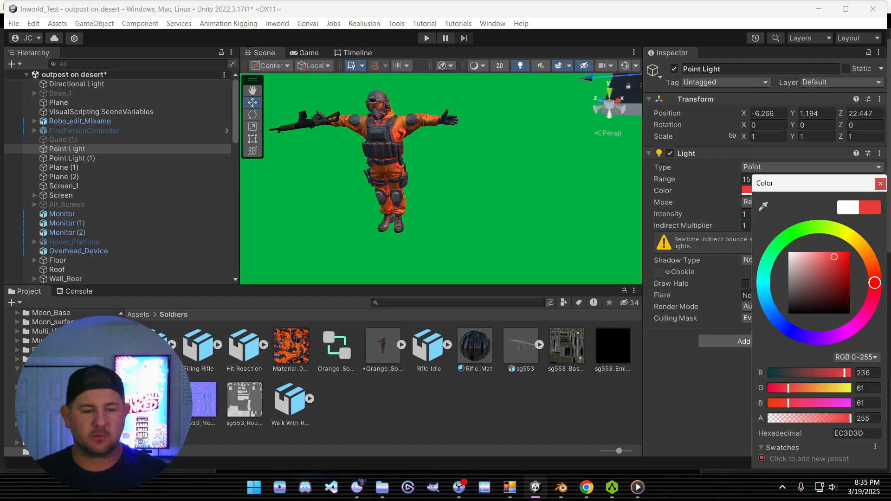
pyautogui.click(850, 252)
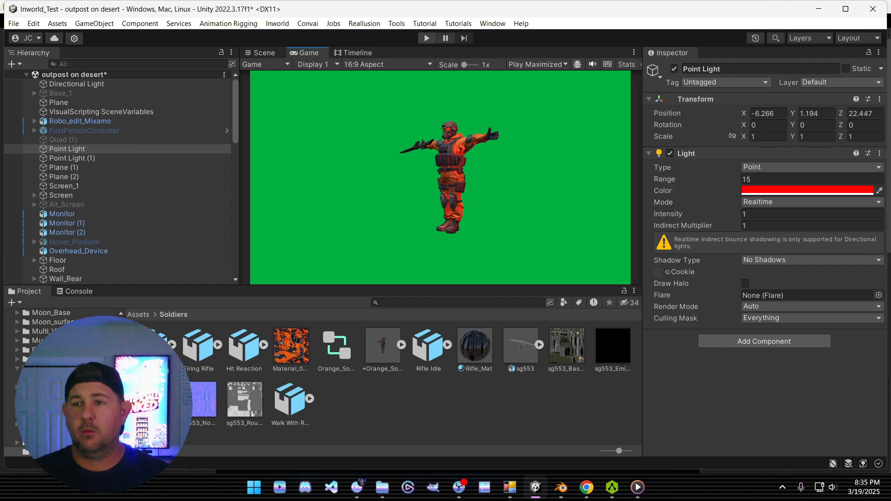
pyautogui.click(426, 37)
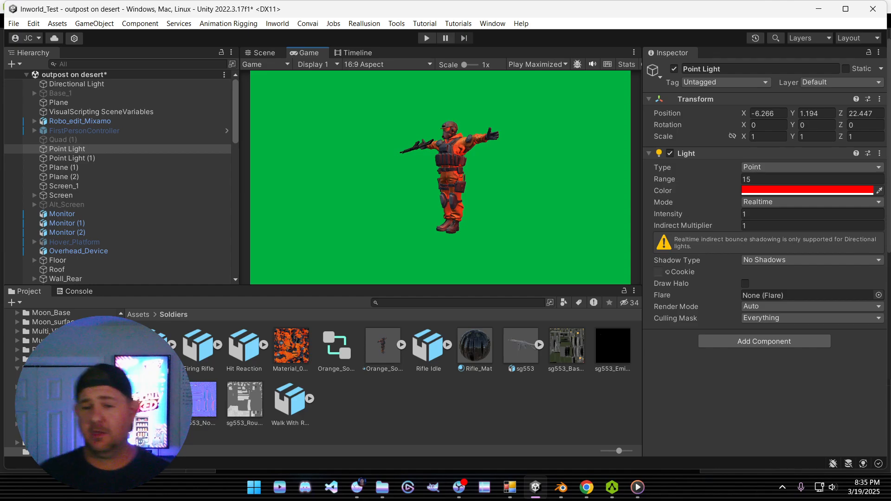
pyautogui.click(807, 190)
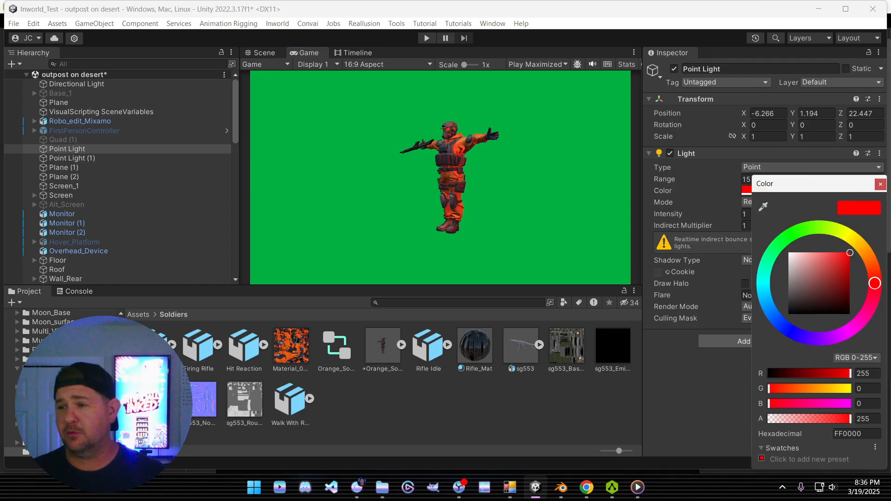
pyautogui.click(790, 252)
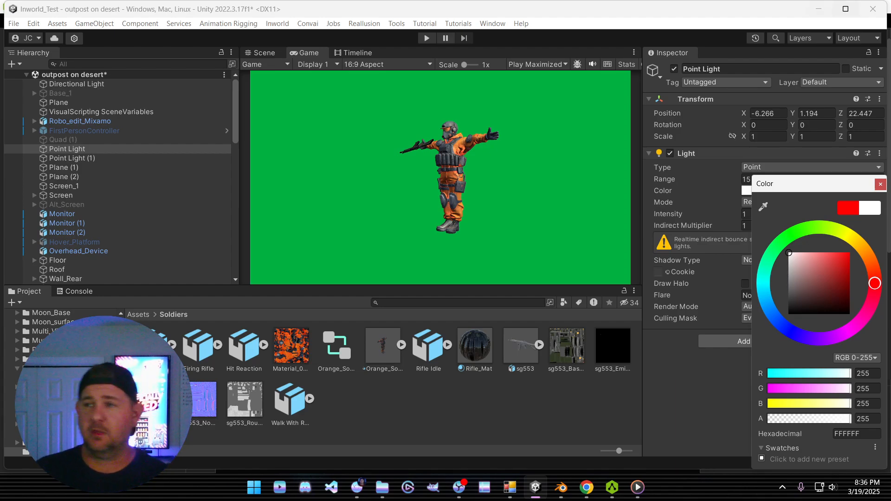
pyautogui.moveTo(819, 8)
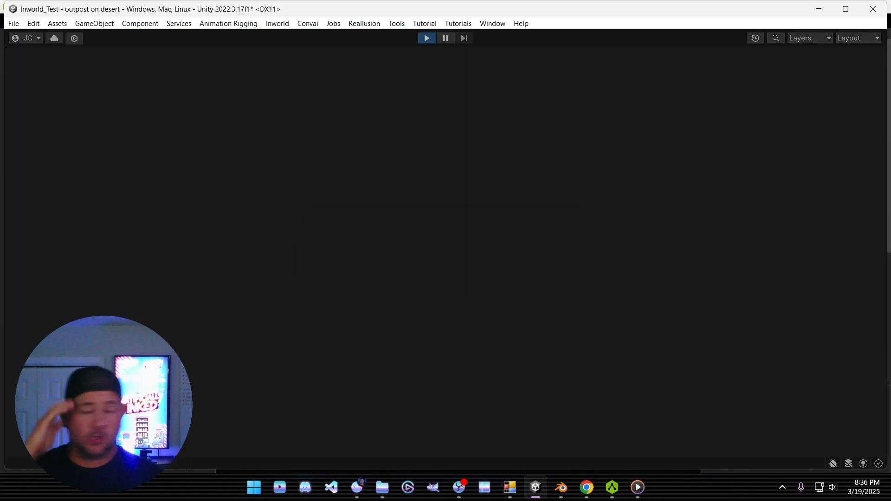
# Step: Stop the Unity scene and cycle through AccuRIG and Blender to File Explorer's windows
pyautogui.click(426, 37)
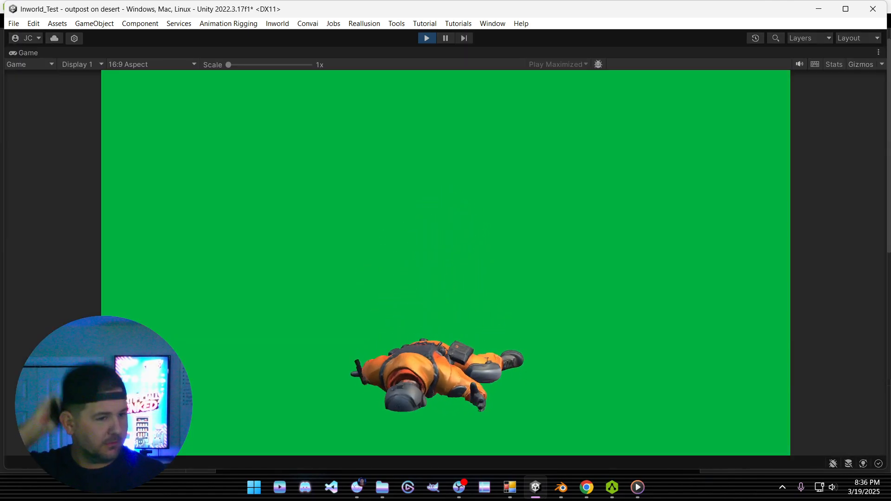
pyautogui.click(426, 38)
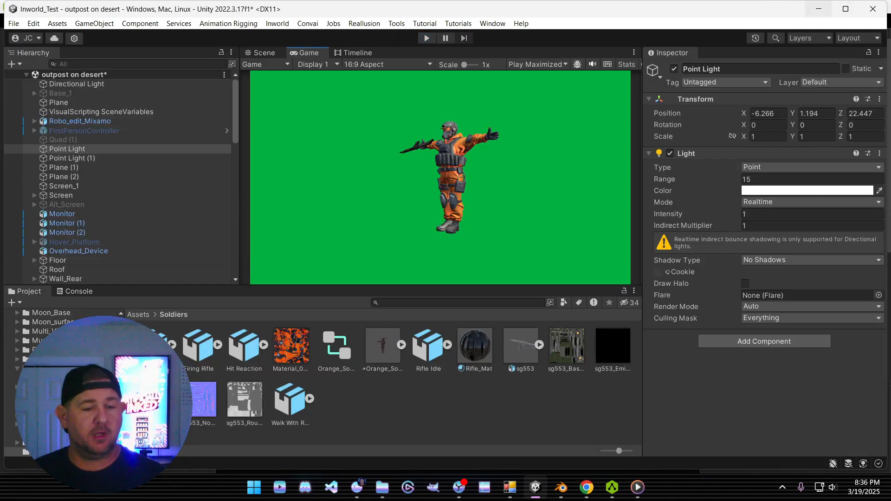
pyautogui.click(611, 487)
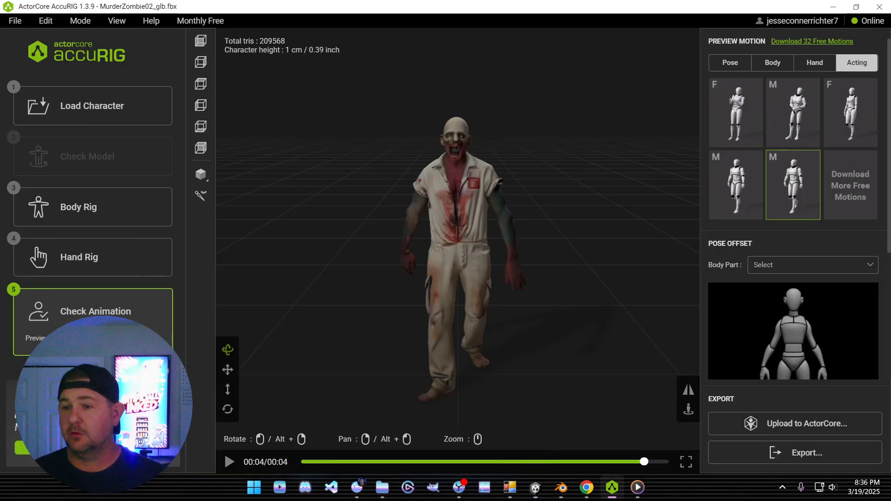
pyautogui.click(560, 487)
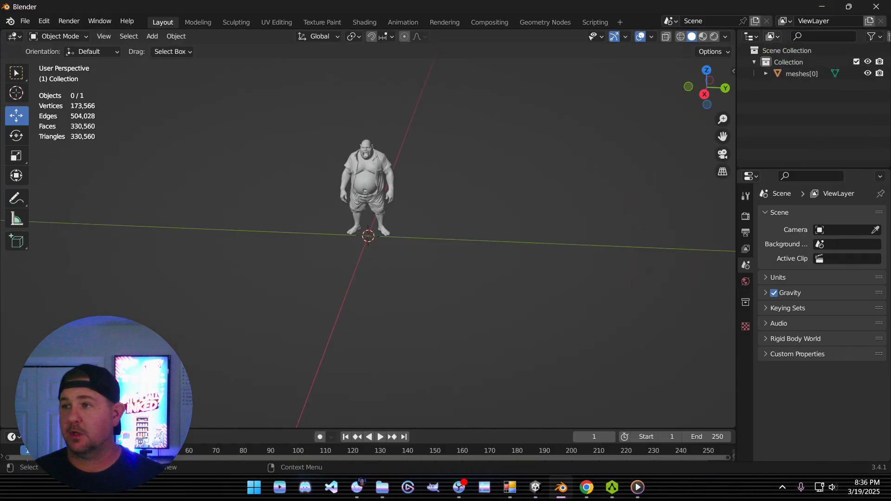
pyautogui.click(637, 487)
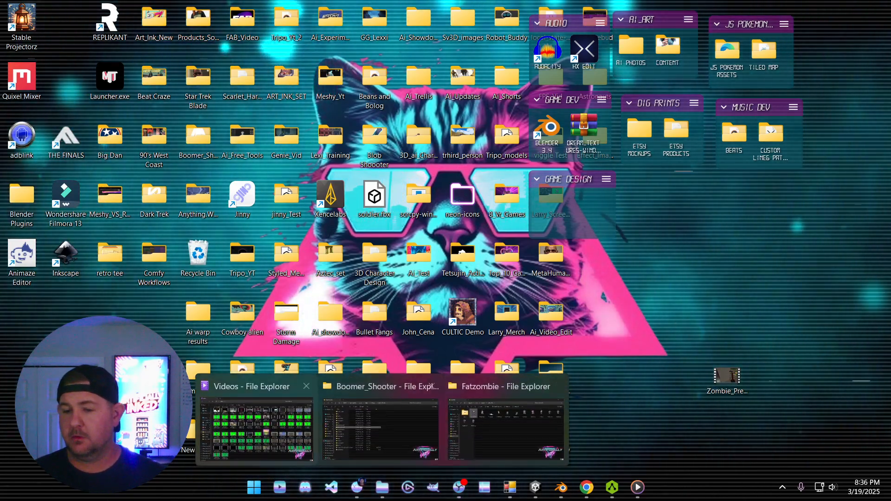
# Step: Open Boomer_Shooter's Texture Frames folder and view Walk-00001.png
pyautogui.click(505, 415)
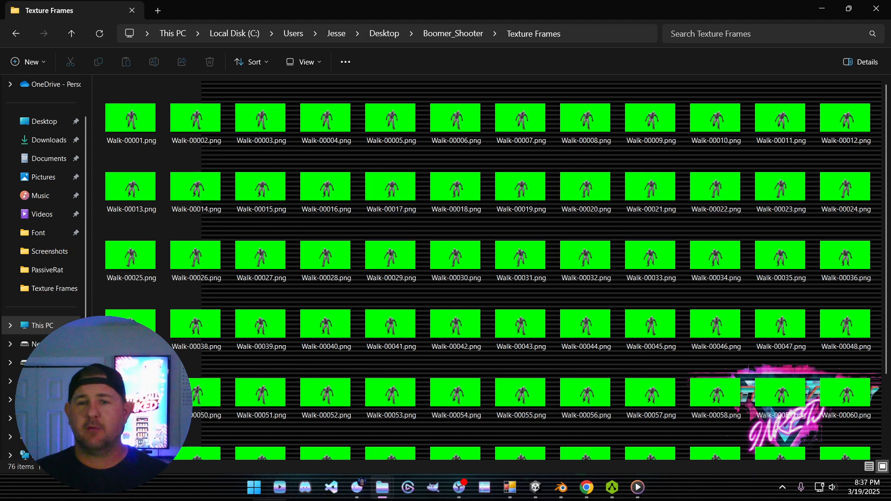
pyautogui.click(131, 119)
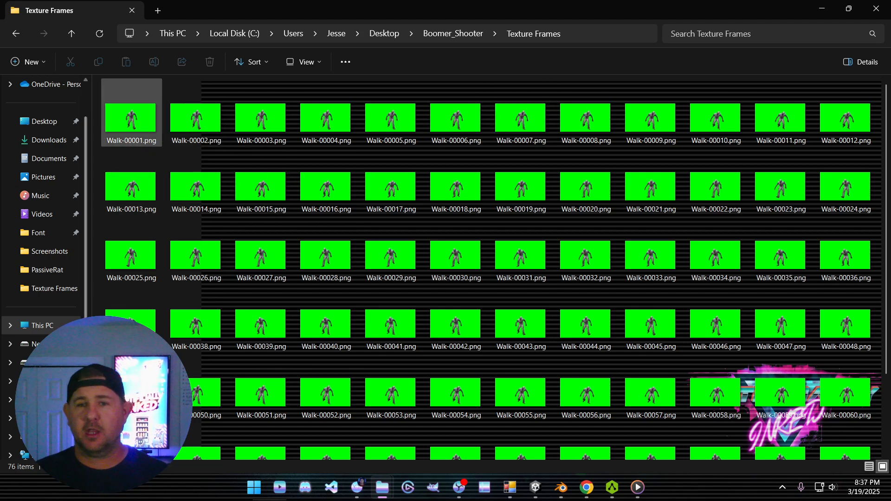
pyautogui.moveTo(131, 118)
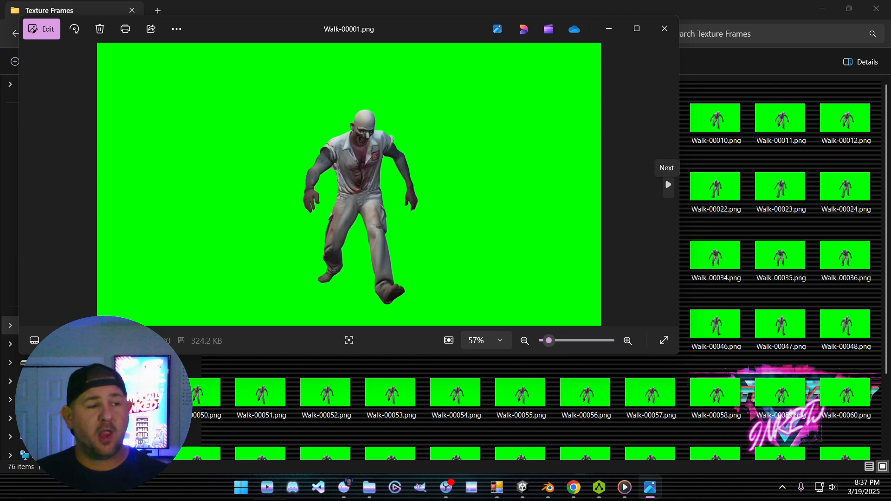
# Step: Page through seven green-screen walk frames in Photos, then close the viewer
pyautogui.click(668, 185)
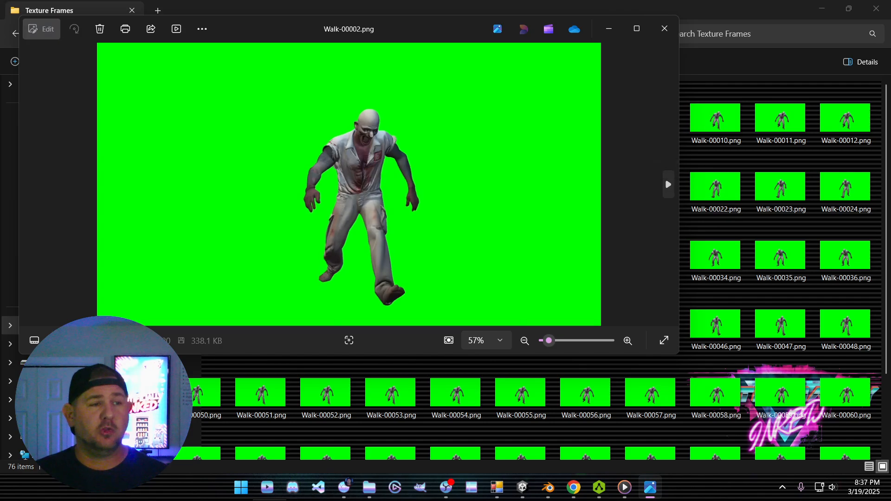
pyautogui.click(668, 184)
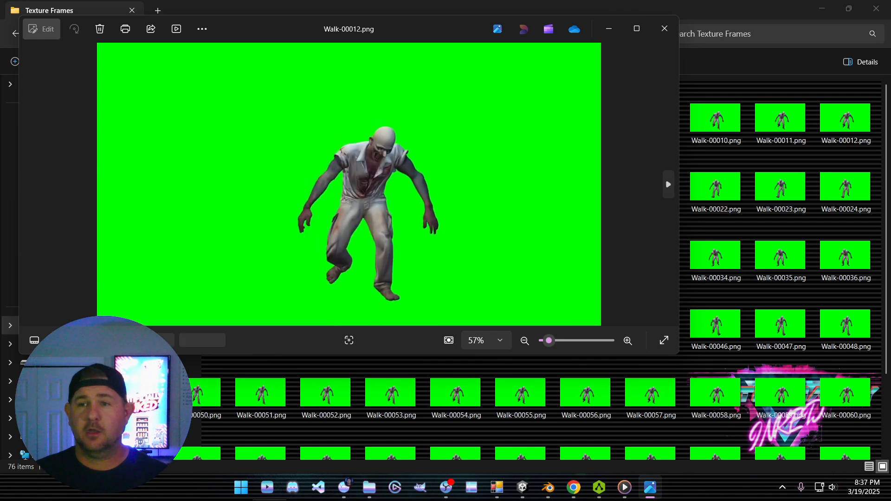
pyautogui.click(669, 185)
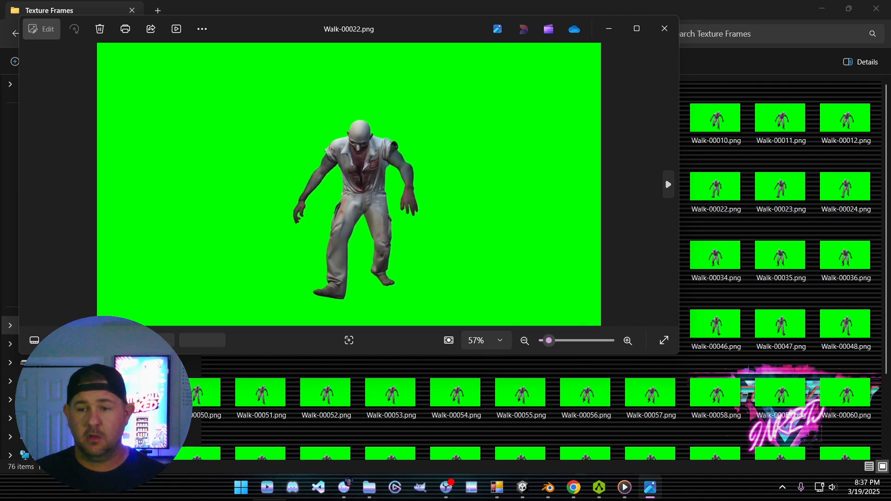
pyautogui.click(669, 185)
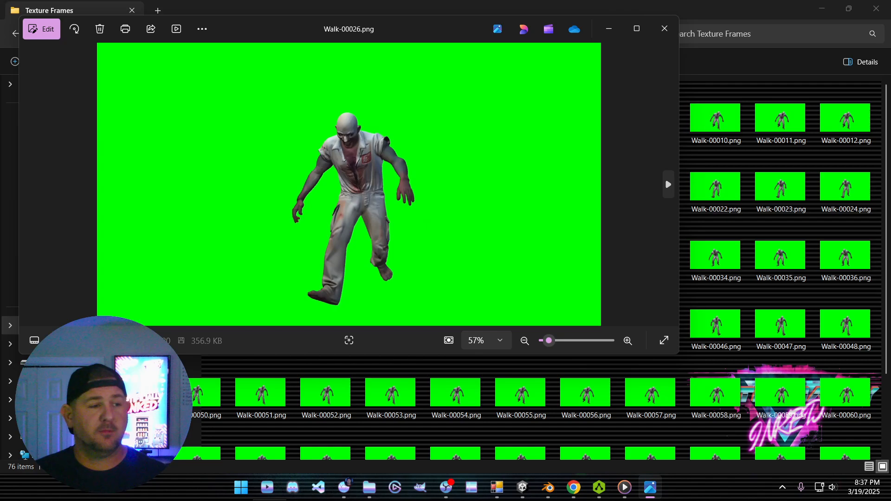
pyautogui.click(669, 185)
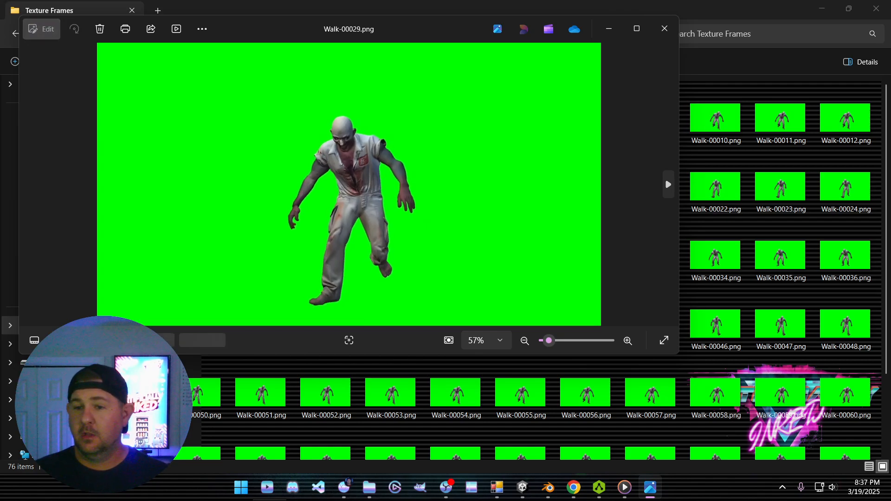
pyautogui.click(669, 184)
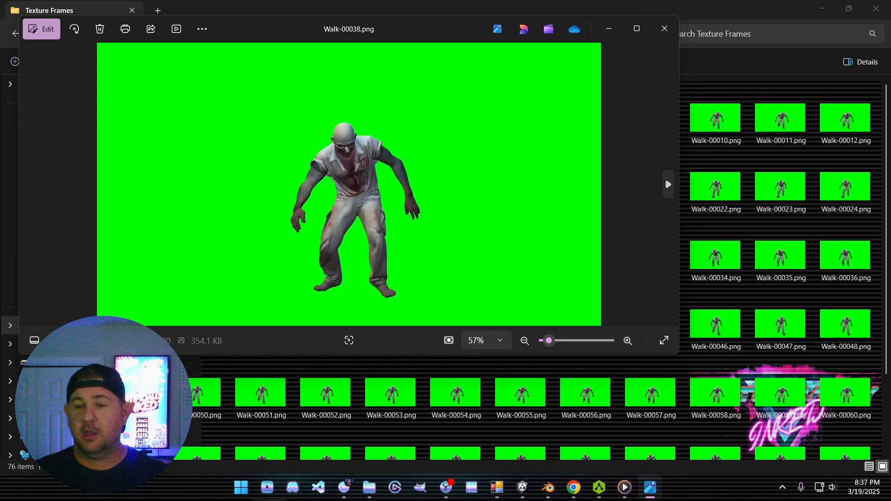
pyautogui.click(668, 184)
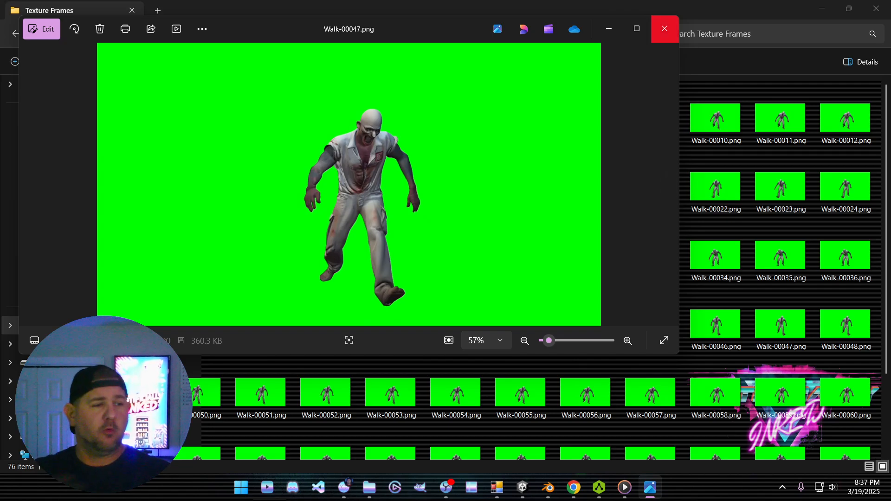
pyautogui.moveTo(664, 28)
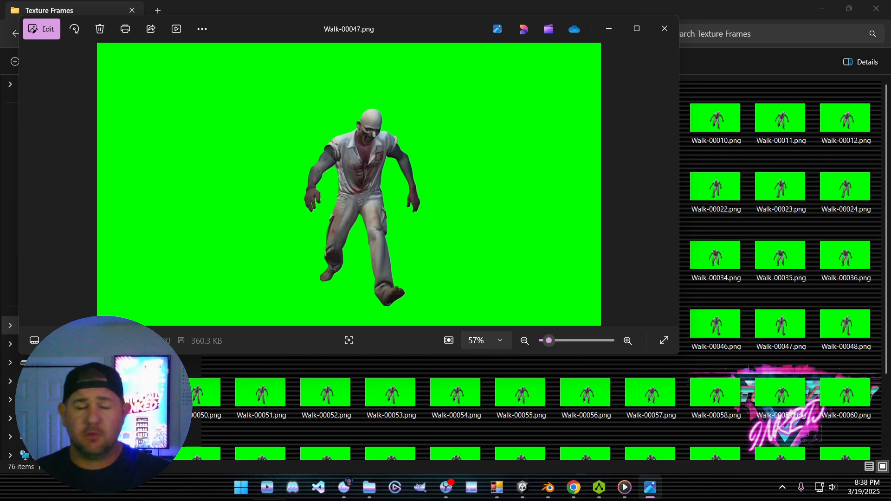
pyautogui.click(664, 29)
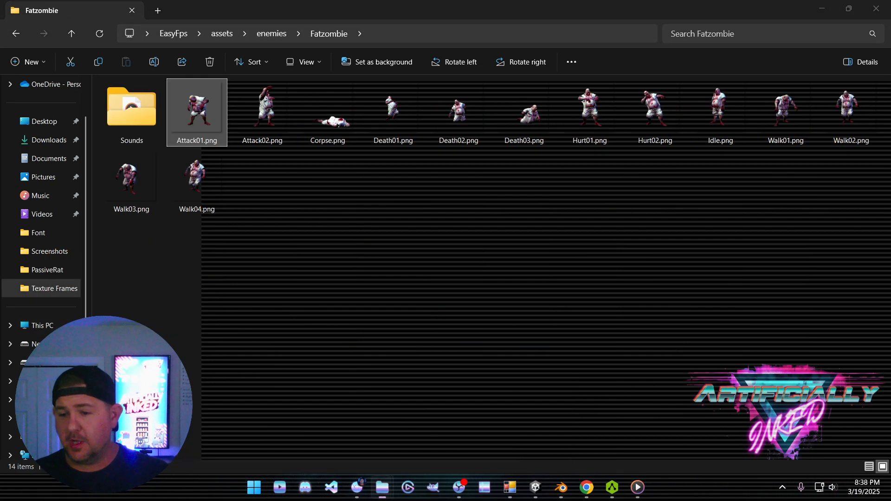
# Step: Open Attack01.png, step through the next four Fatzombie sprites, and close the viewer
pyautogui.doubleClick(196, 108)
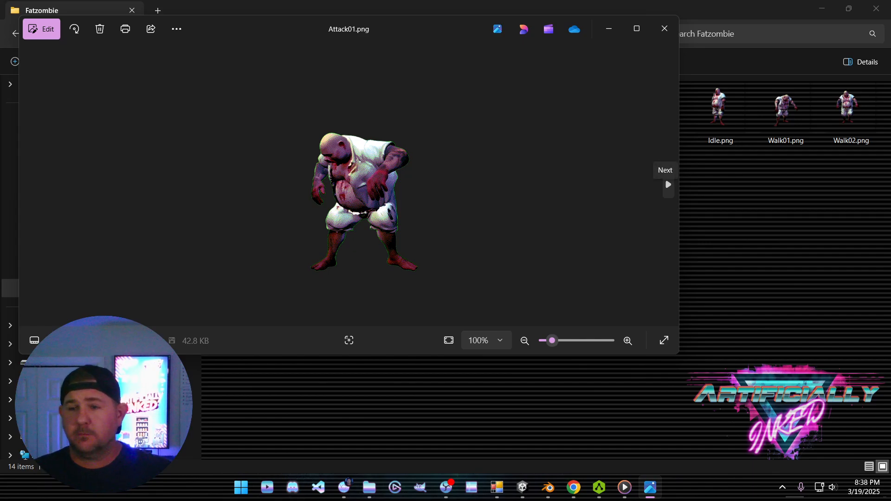
pyautogui.click(669, 184)
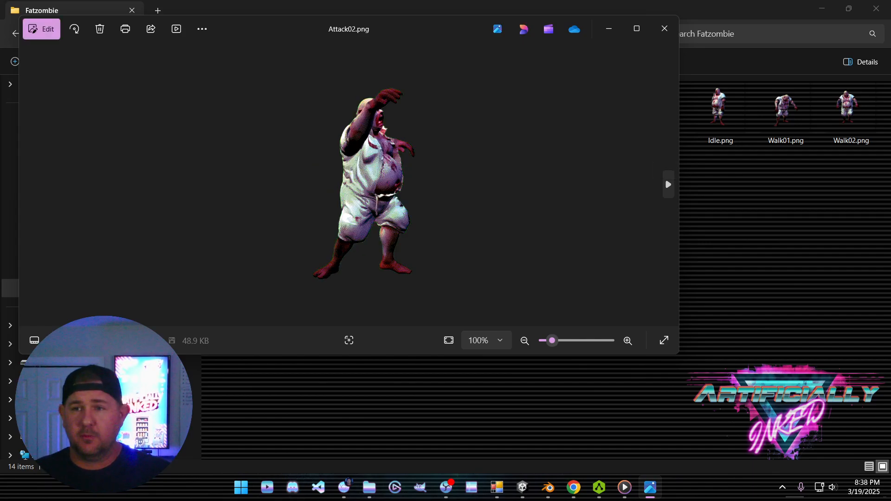
pyautogui.click(669, 184)
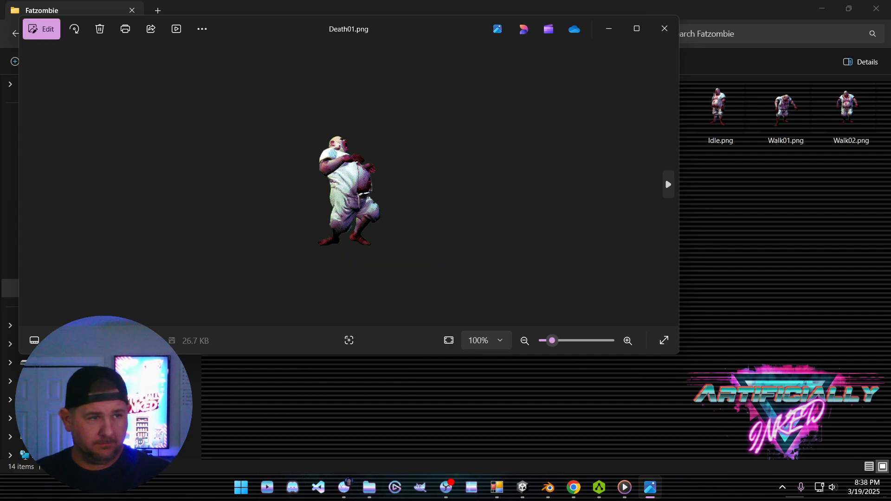
pyautogui.click(668, 185)
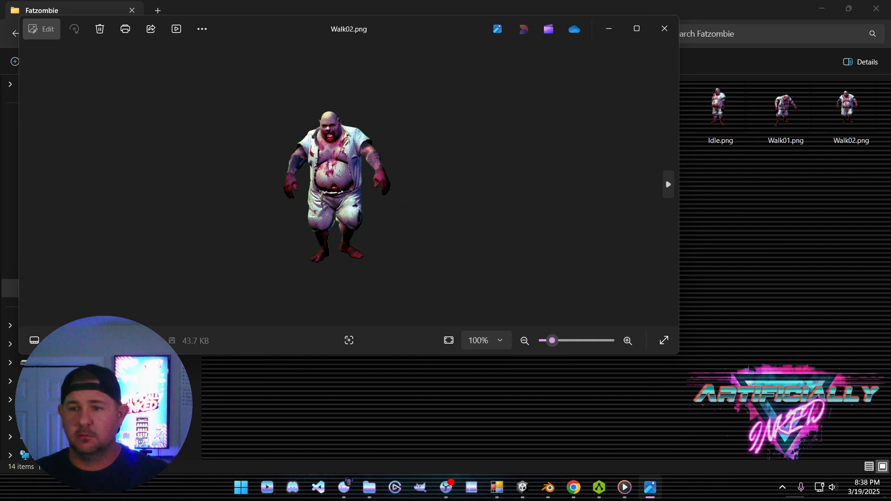
pyautogui.click(668, 184)
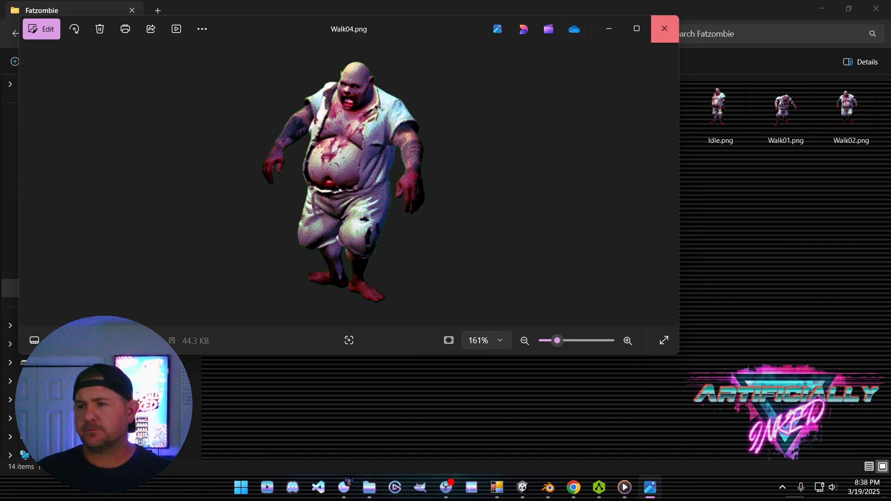
pyautogui.click(663, 29)
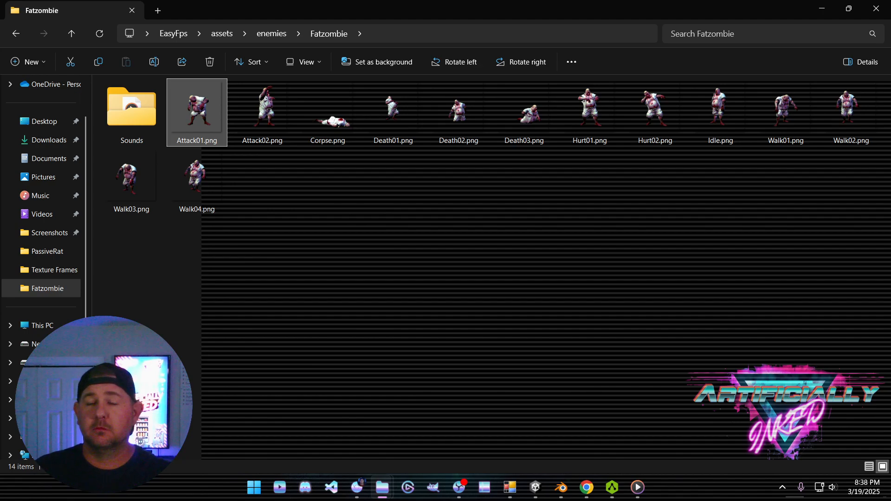
# Step: Reopen Attack01.png, advance to Attack02.png, then close the Photos viewer
pyautogui.click(262, 110)
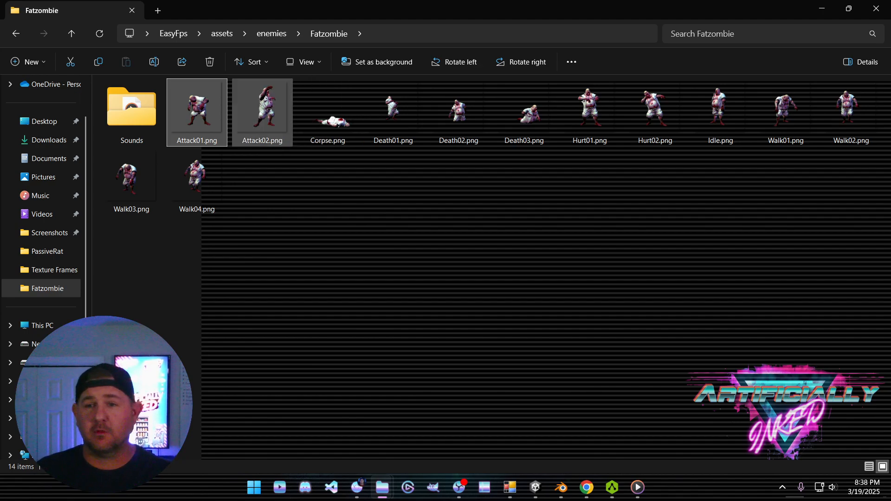
pyautogui.doubleClick(196, 107)
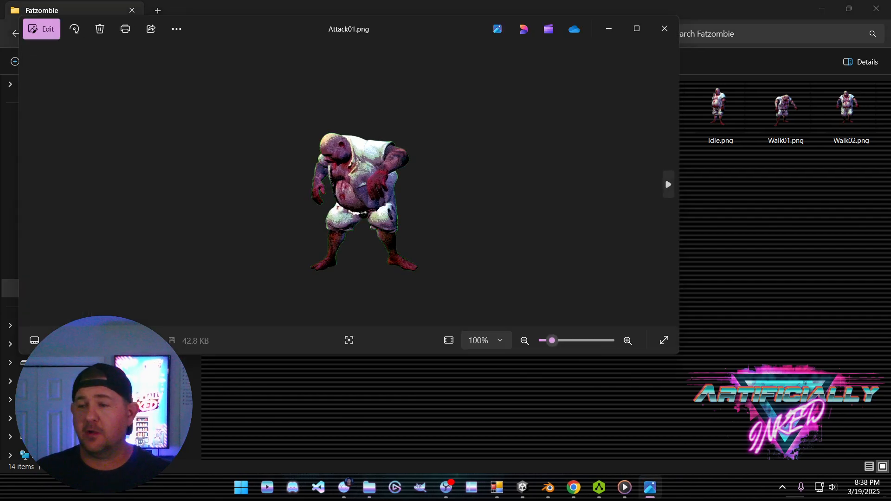
pyautogui.click(668, 185)
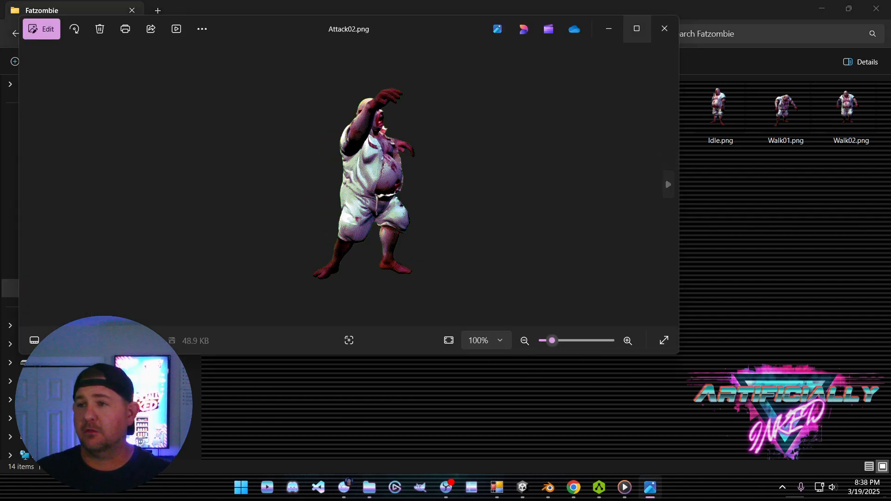
pyautogui.click(664, 28)
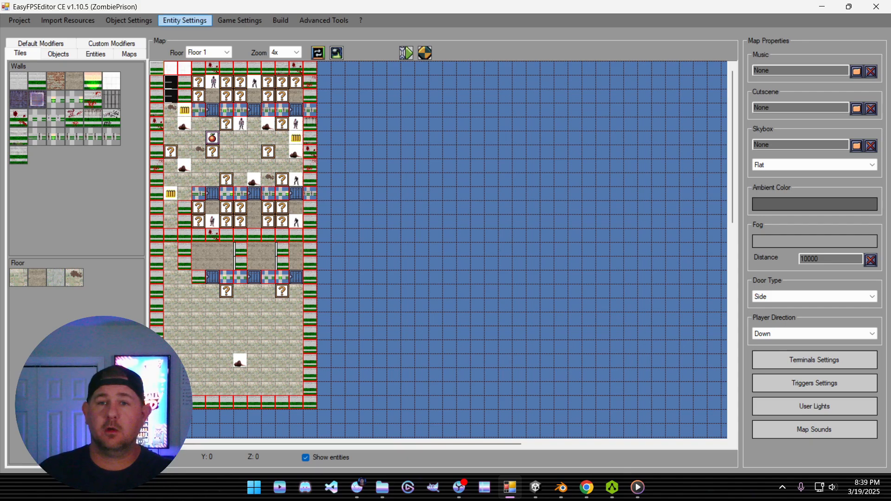
# Step: Open Entity Settings > Enemy Settings, select FatZombie, and bring up Import Sprites
pyautogui.click(184, 20)
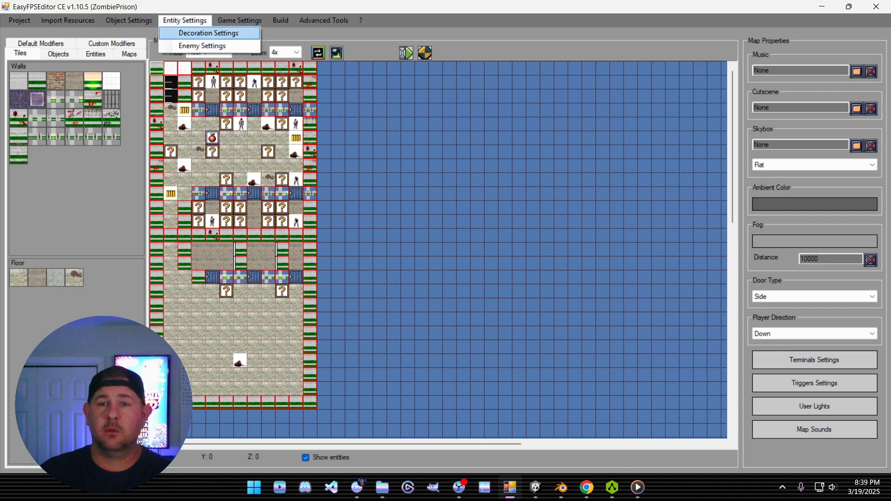
pyautogui.moveTo(203, 46)
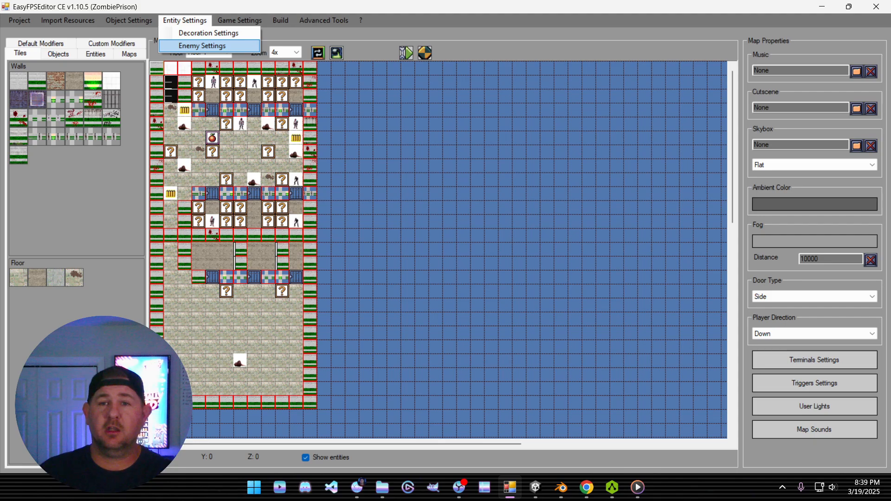
pyautogui.click(202, 45)
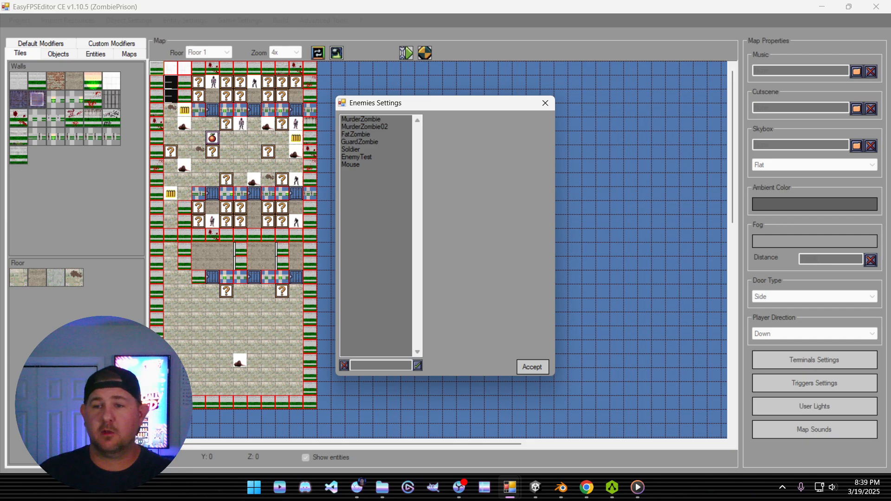
pyautogui.click(356, 134)
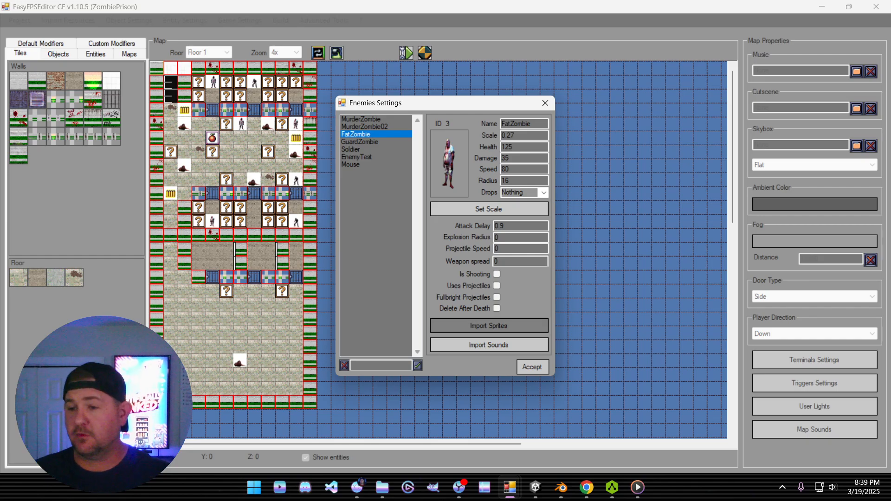
pyautogui.click(488, 325)
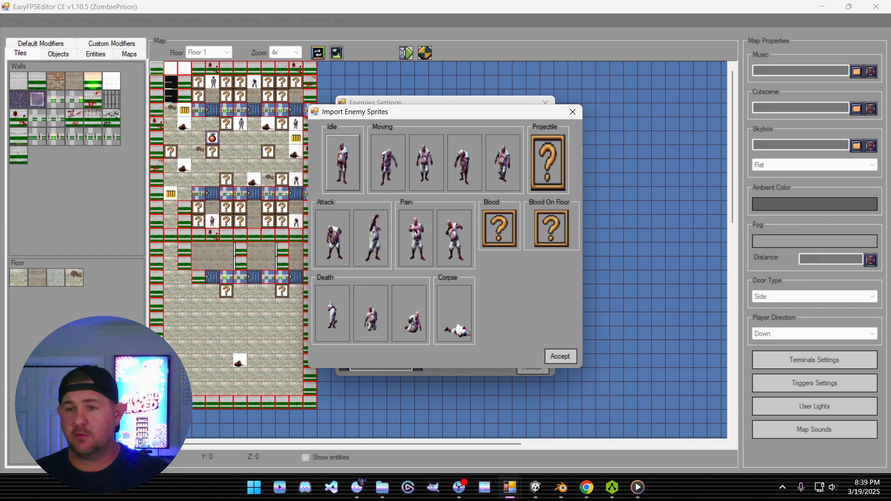
# Step: Cancel replacing a sprite slot and accept FatZombie's existing sprite frames
pyautogui.click(548, 163)
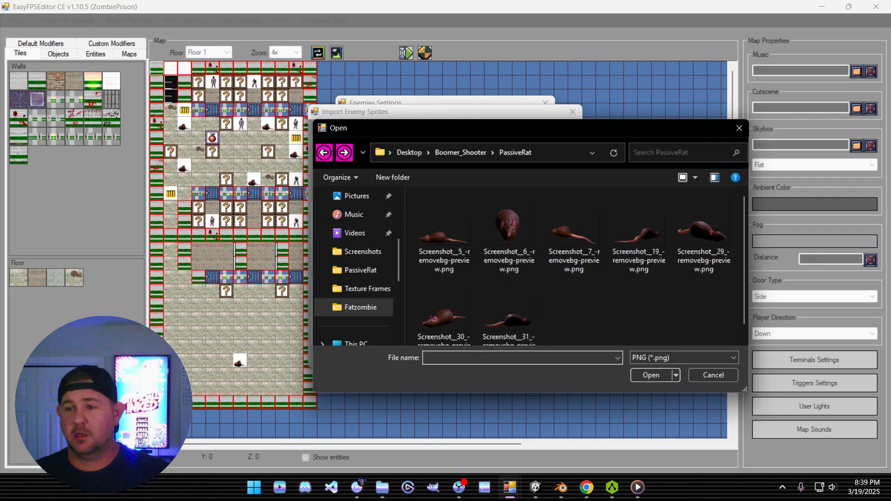
pyautogui.click(638, 227)
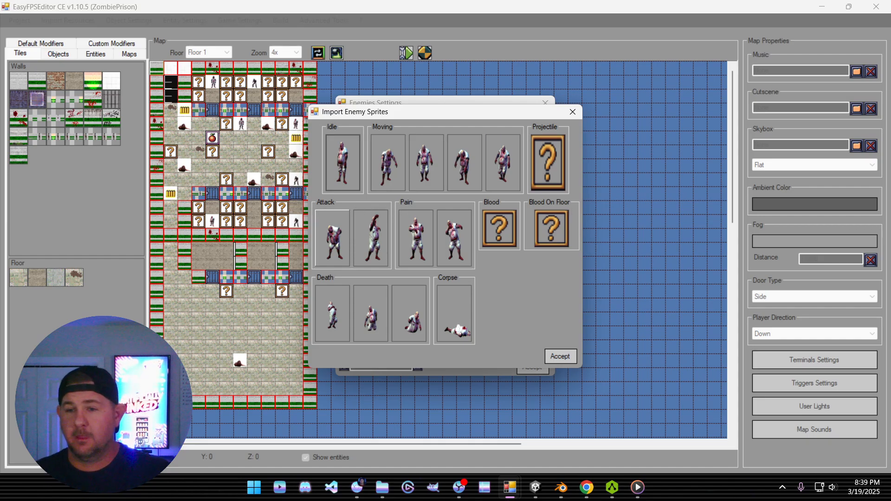
pyautogui.click(560, 357)
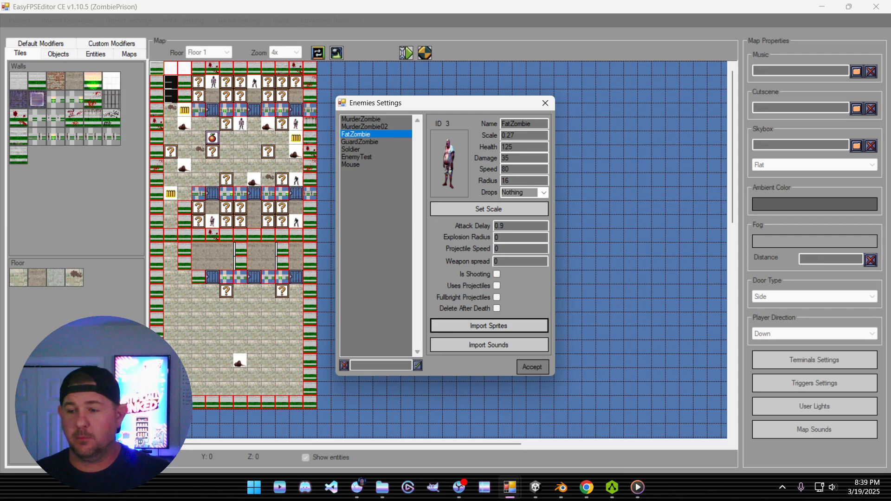
# Step: Accept the Enemies Settings and pick FatZombie from the Entities palette
pyautogui.click(532, 367)
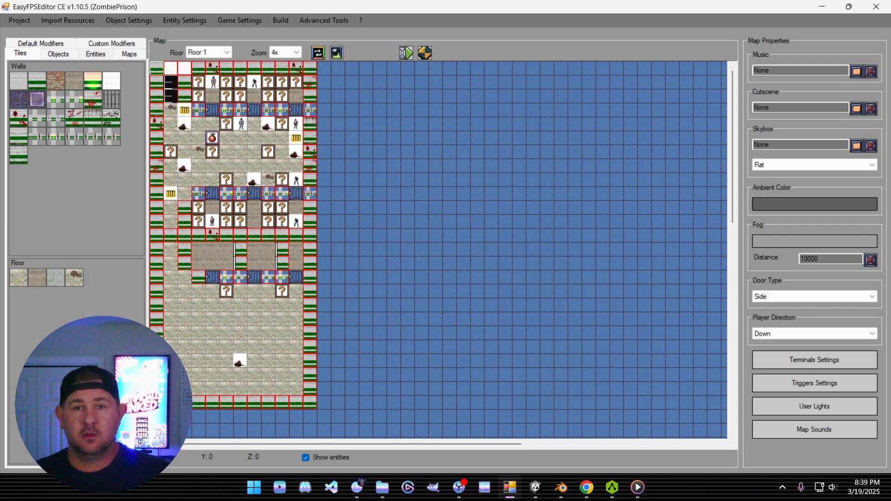
pyautogui.click(95, 53)
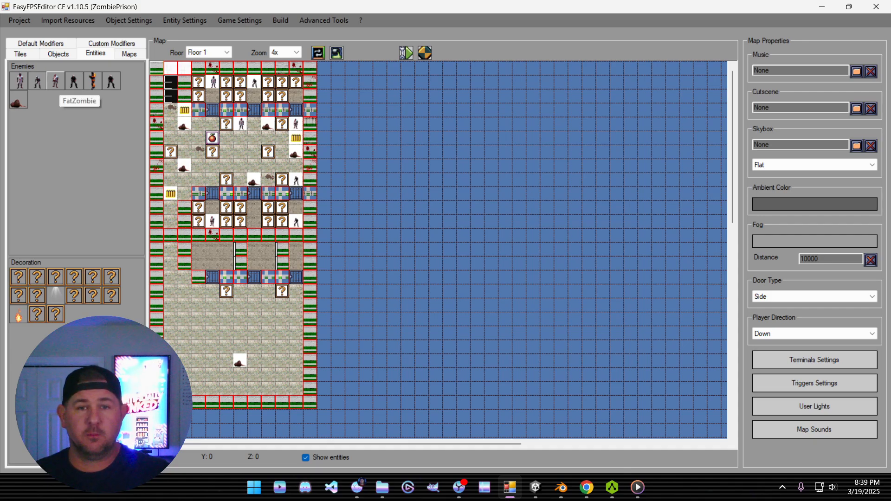
pyautogui.click(226, 152)
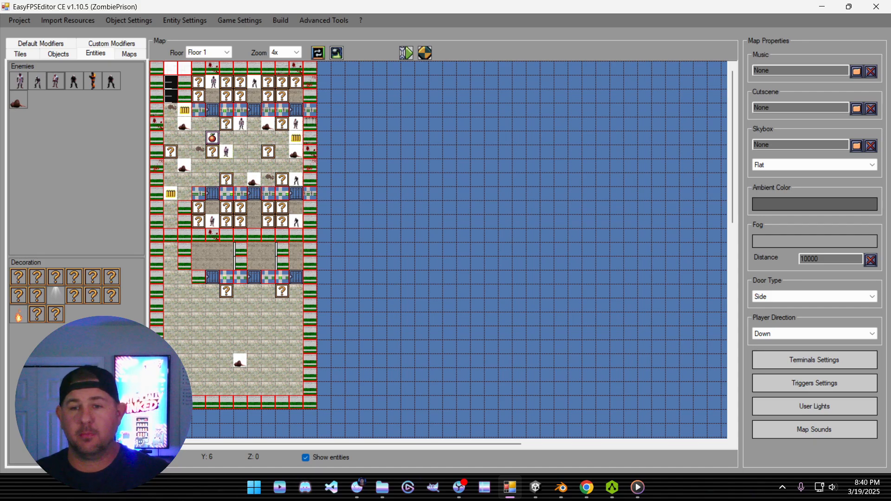
pyautogui.moveTo(435, 194)
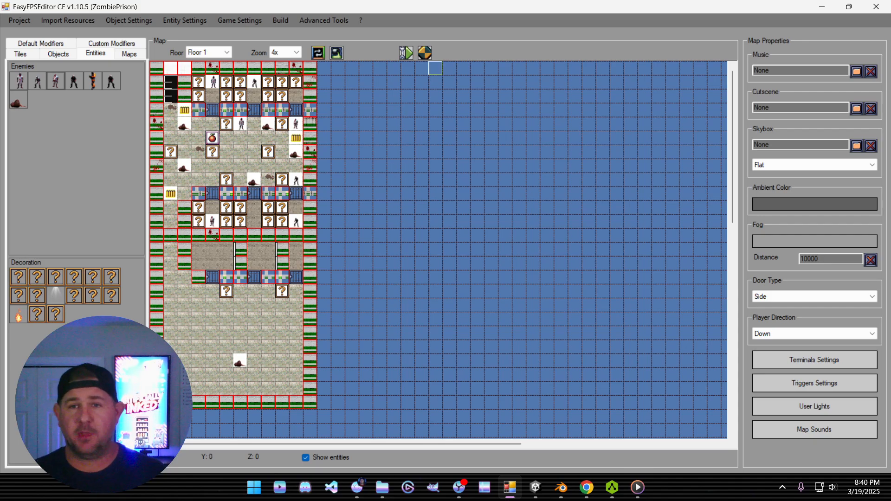
pyautogui.click(185, 20)
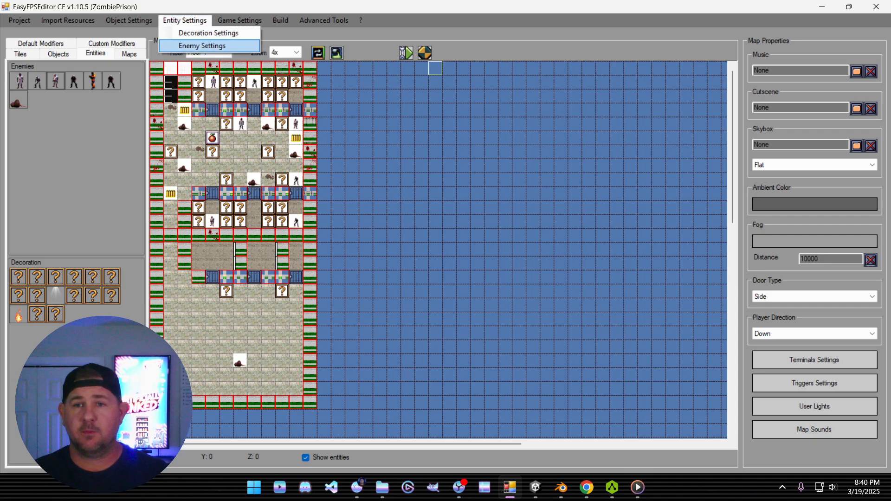
pyautogui.click(202, 45)
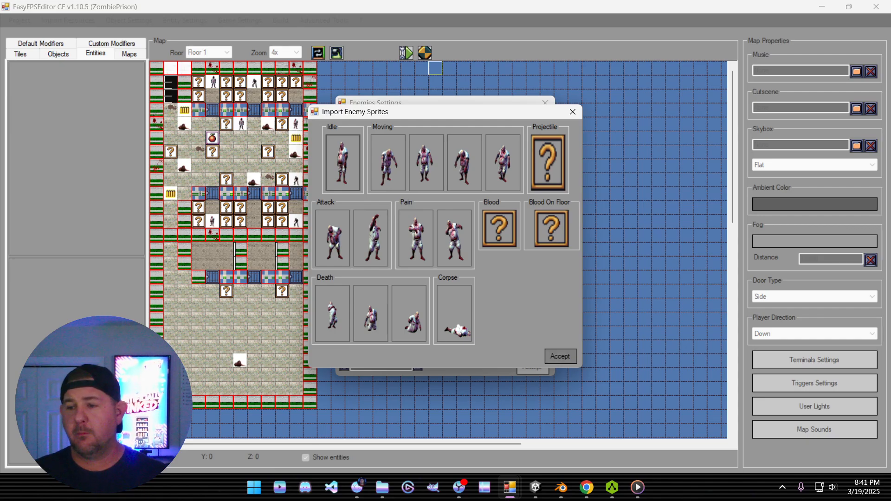
pyautogui.click(559, 357)
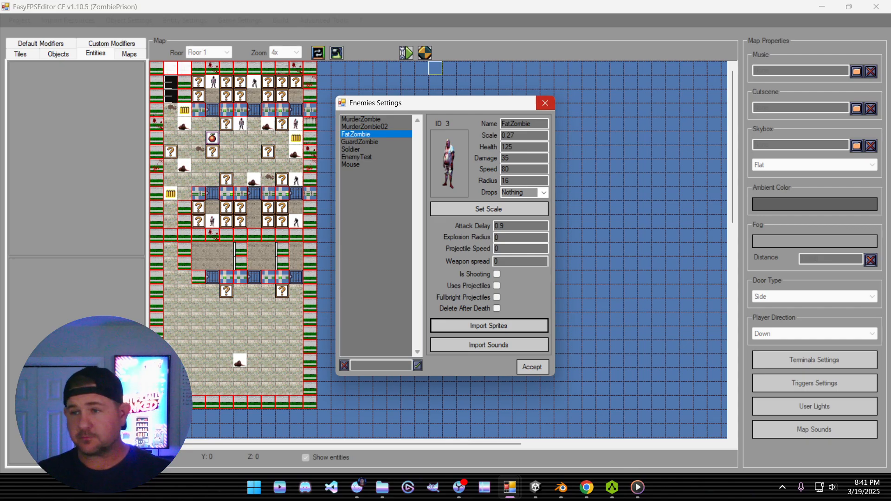
pyautogui.click(531, 367)
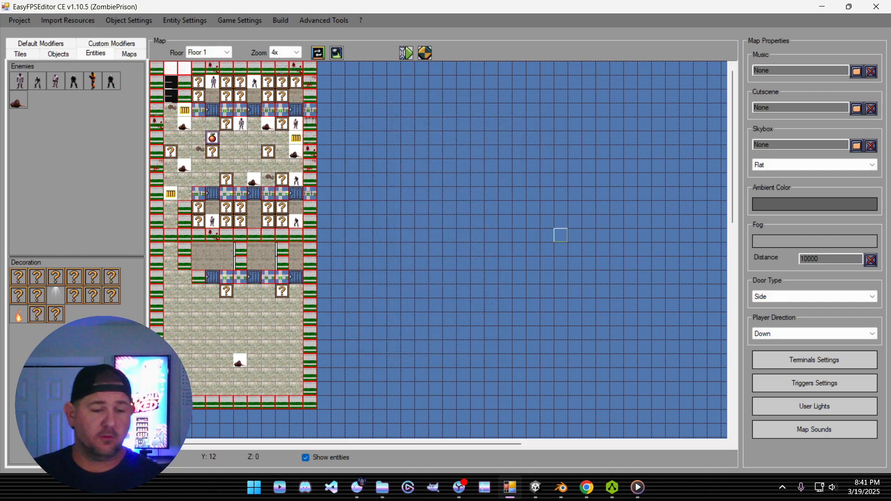
pyautogui.moveTo(616, 124)
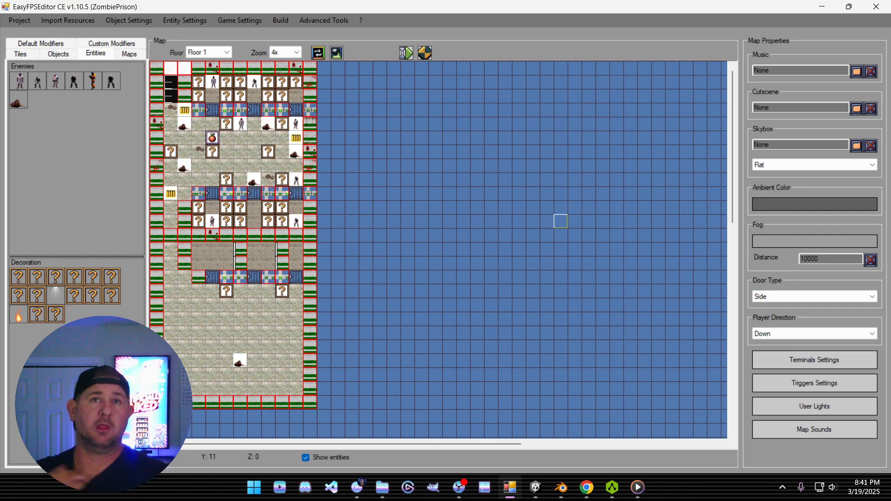
pyautogui.moveTo(616, 152)
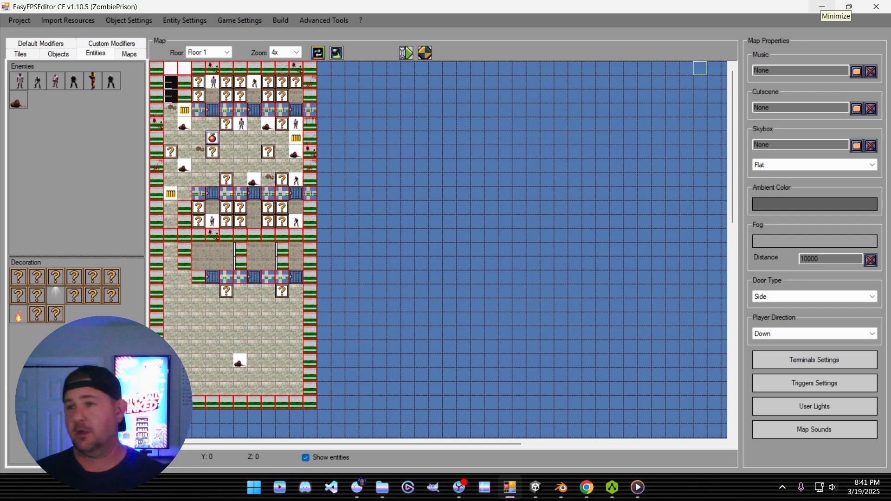
pyautogui.moveTo(612, 487)
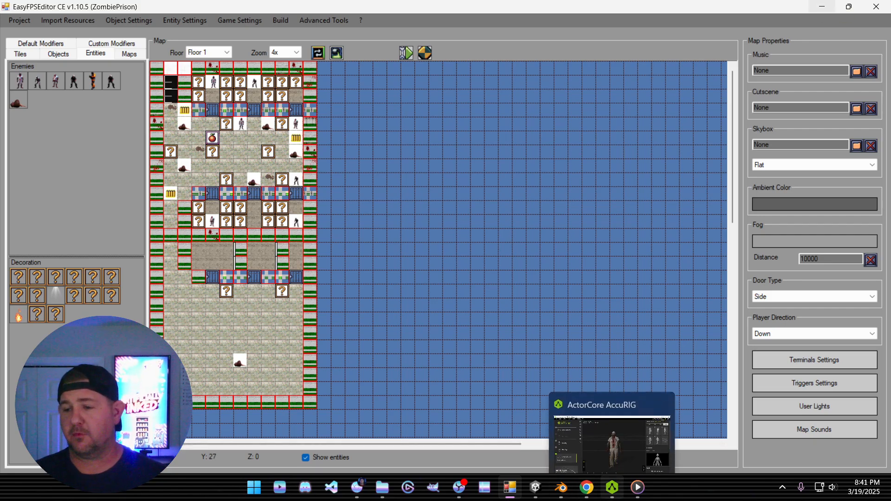
# Step: Bring AccuRIG forward, then switch to Chrome's Mixamo walking animation results
pyautogui.click(611, 432)
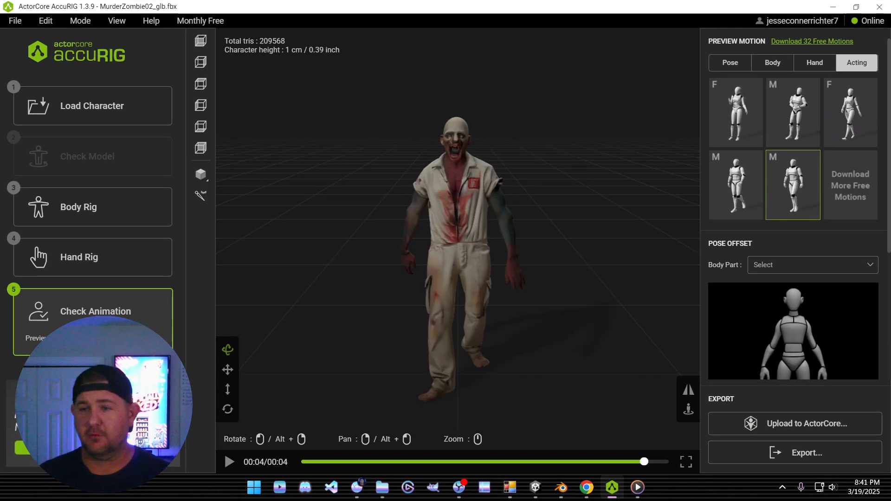
pyautogui.click(586, 487)
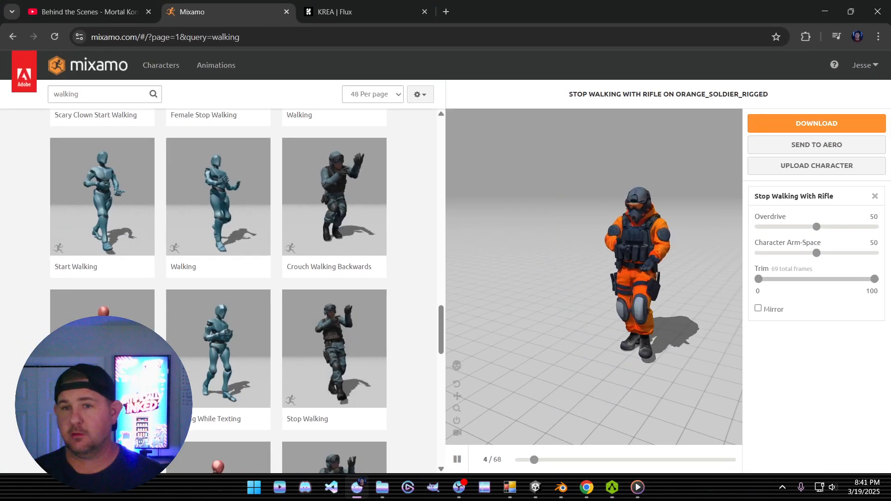